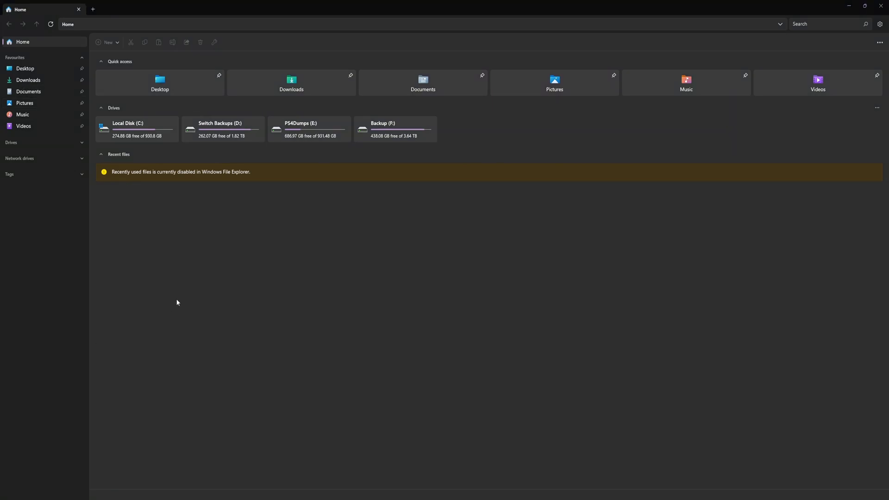
# Extract ScVi.zip in Downloads with Extract here (Smart).
pyautogui.click(28, 81)
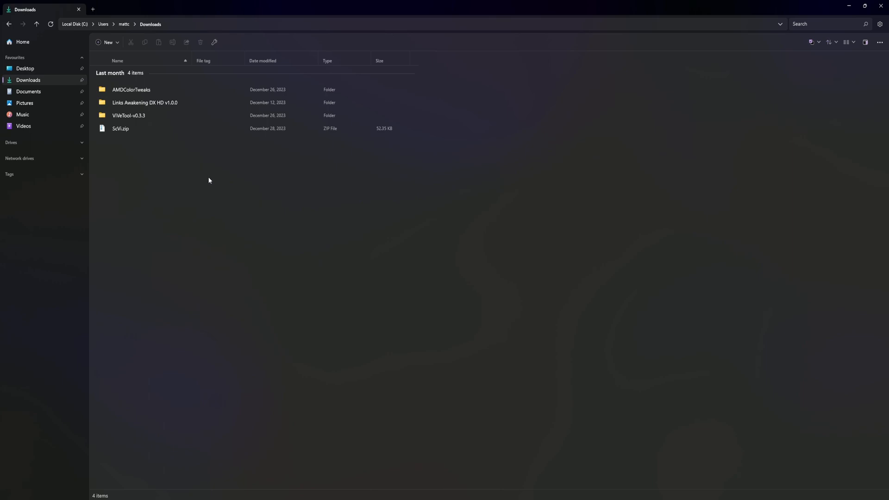
pyautogui.rightClick(121, 128)
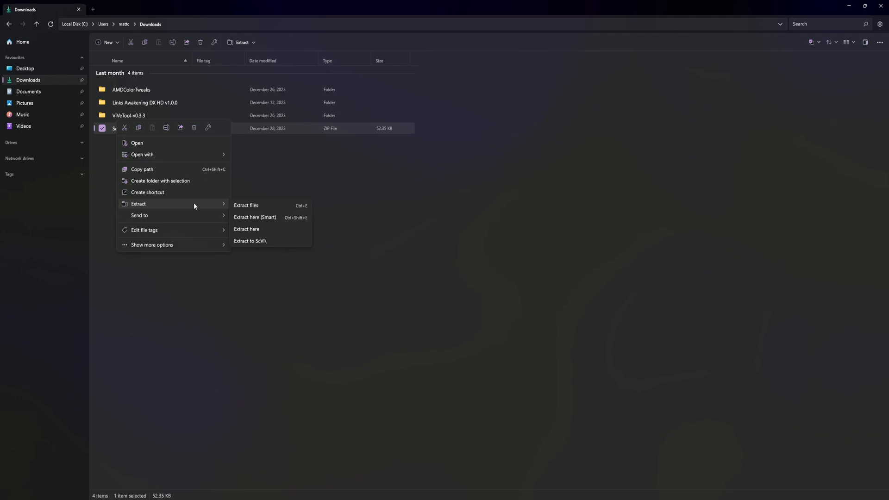
pyautogui.click(399, 220)
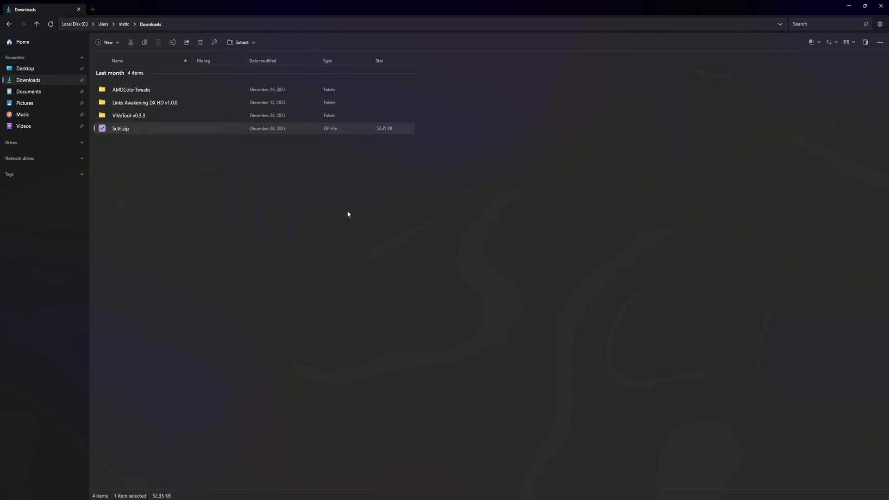
# Open the new ScVi folder to confirm Scarlet and Violet, then return to Downloads.
pyautogui.click(242, 42)
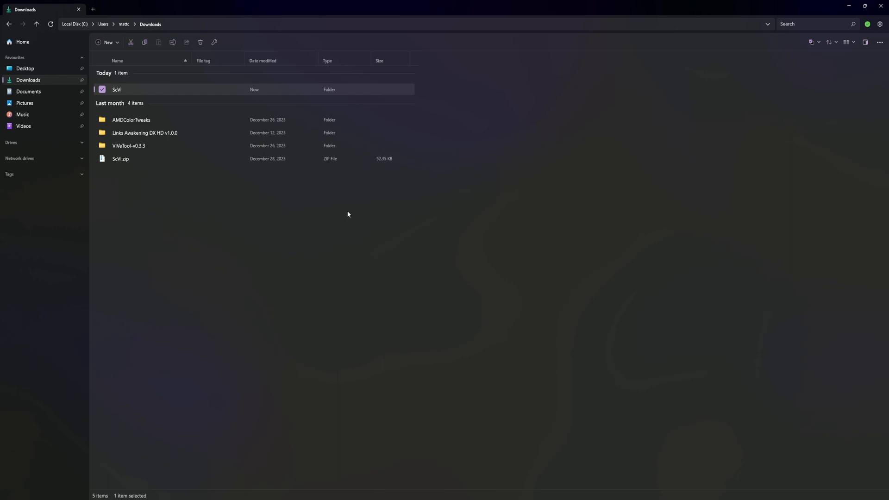
pyautogui.click(280, 219)
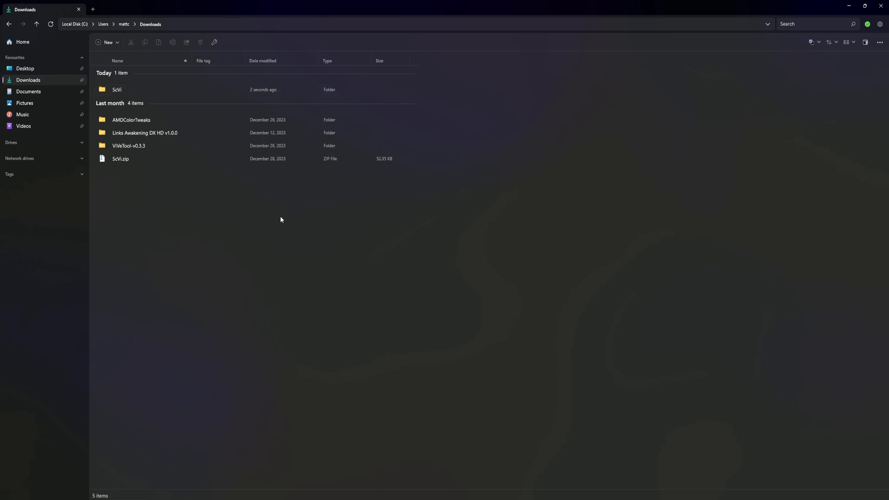
pyautogui.doubleClick(117, 89)
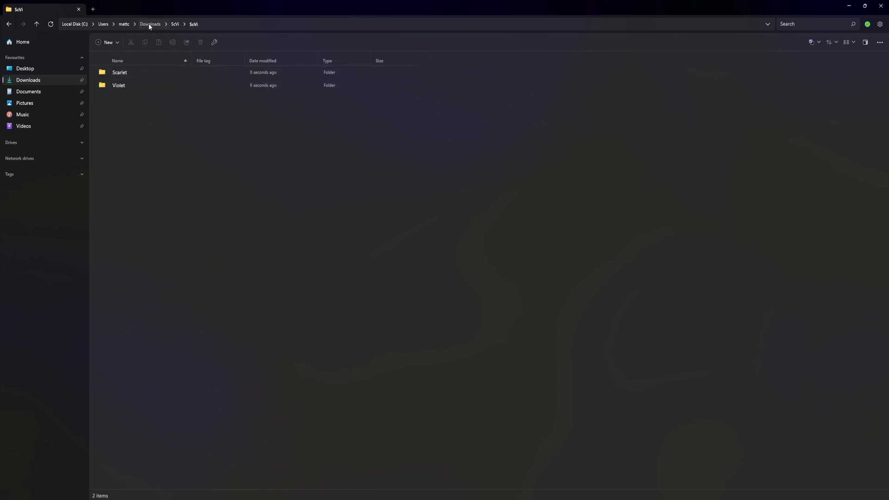
pyautogui.click(120, 72)
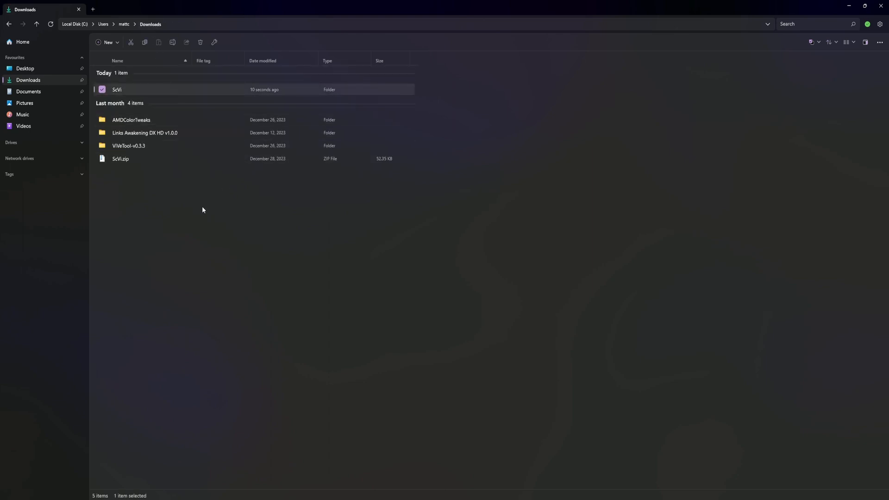
# Tag ScVi.zip with the Work file tag and bring its actions menu up again.
pyautogui.rightClick(120, 159)
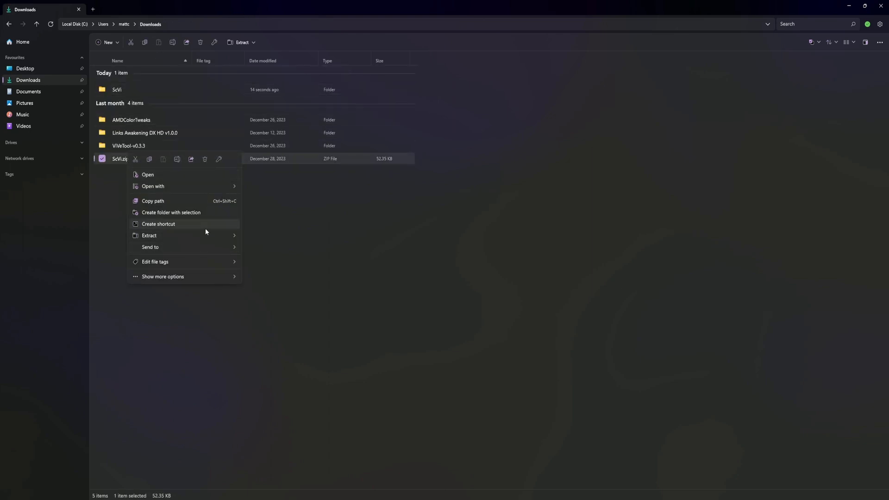
pyautogui.click(162, 276)
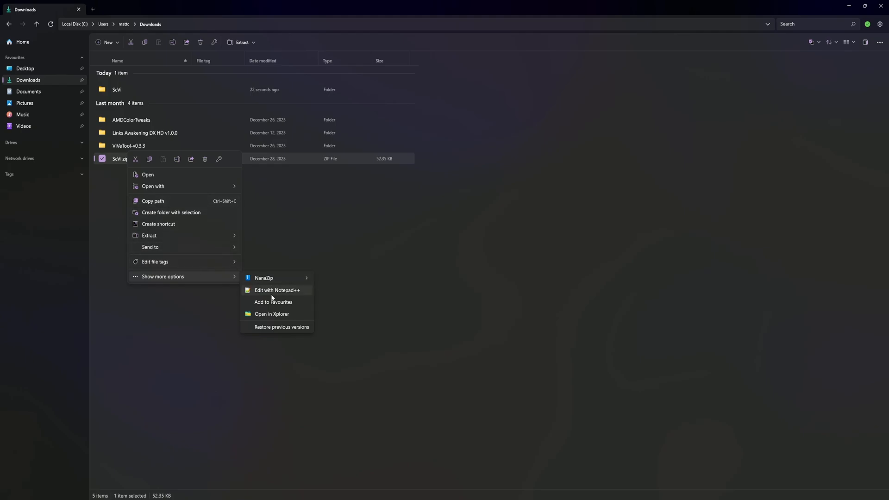
pyautogui.moveTo(142, 293)
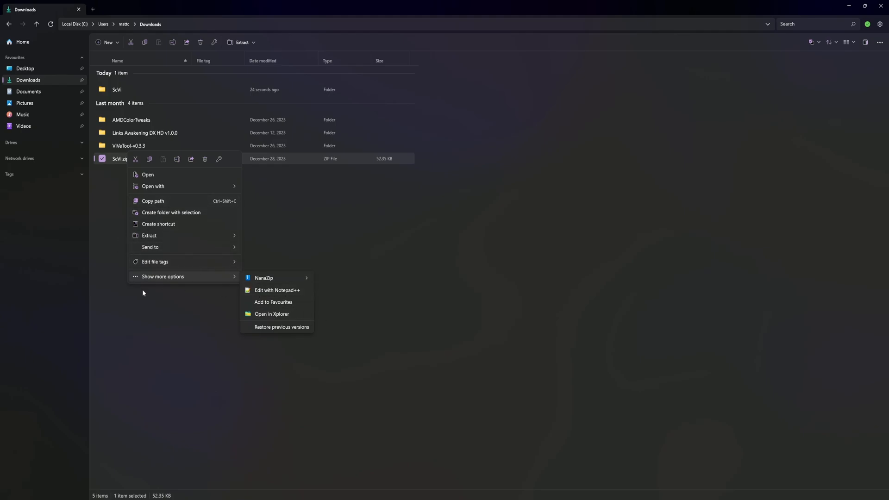
pyautogui.moveTo(154, 261)
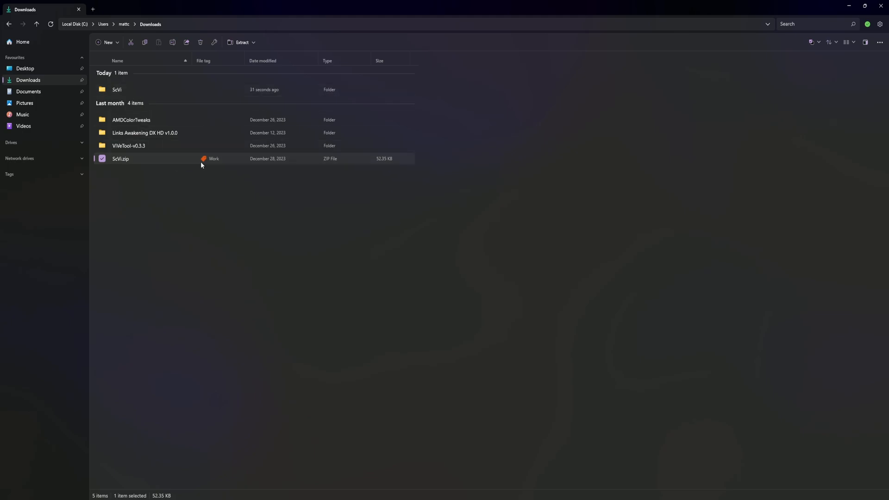
pyautogui.rightClick(120, 159)
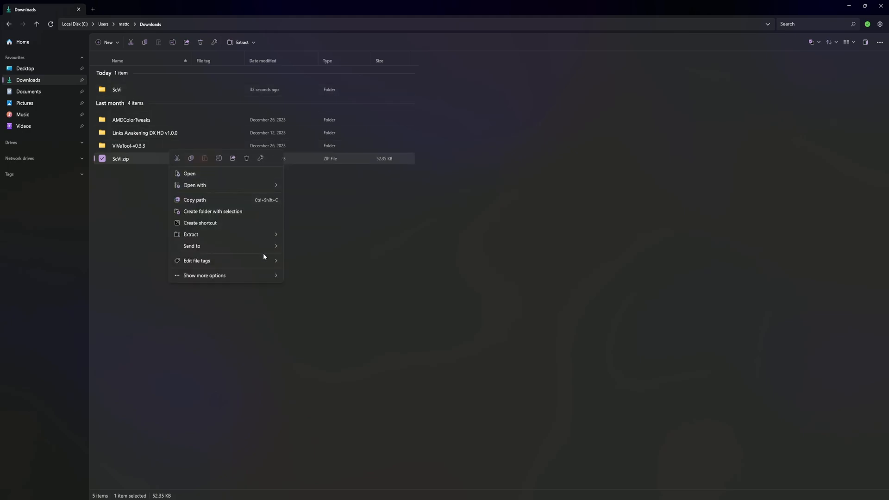
pyautogui.moveTo(233, 238)
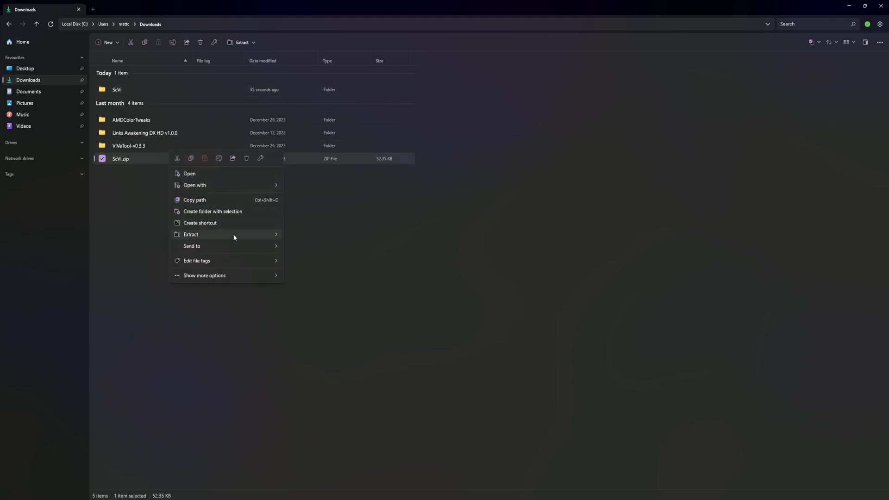
pyautogui.moveTo(191, 235)
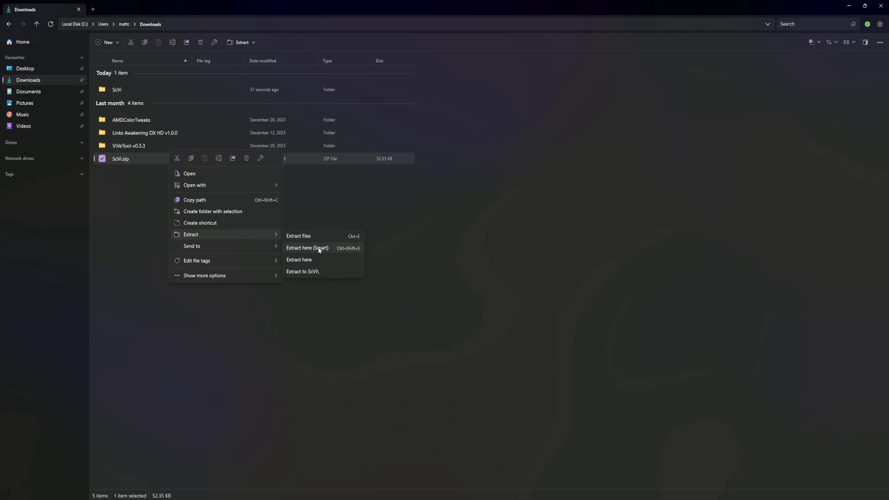
pyautogui.moveTo(302, 240)
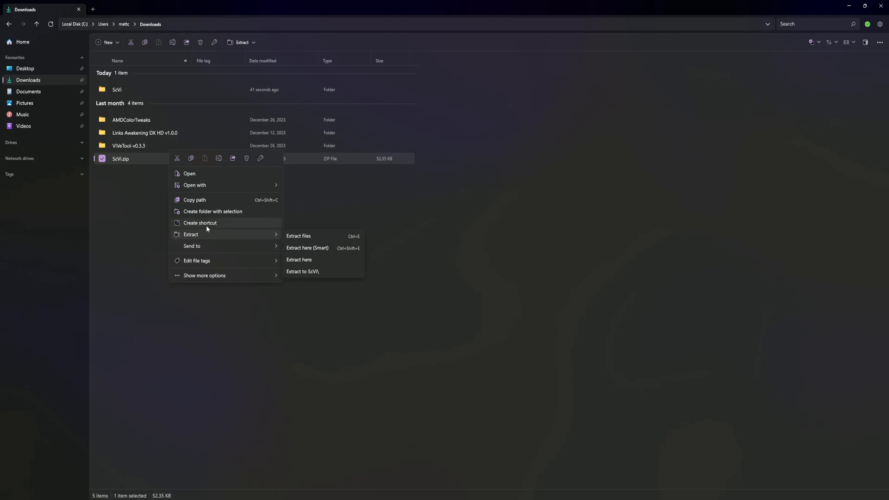
pyautogui.moveTo(202, 185)
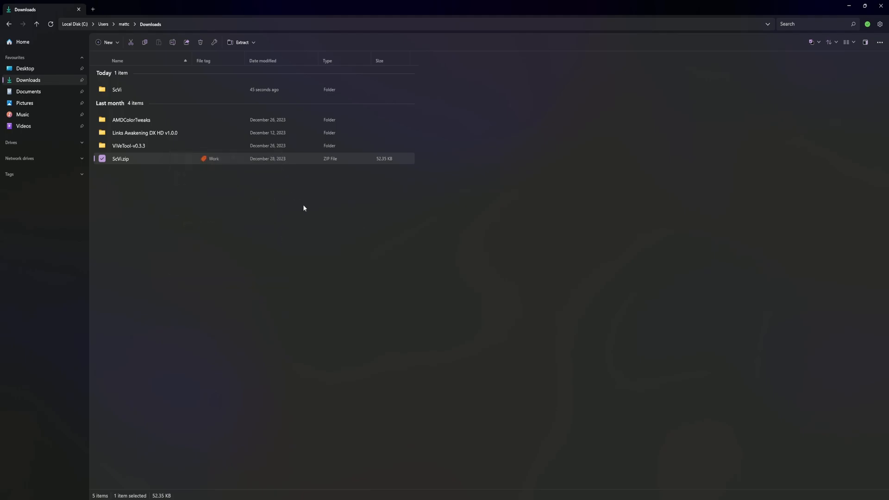
# Review the ScVi folder's properties (20 files, 11 folders), then its Security and Customisation pages.
pyautogui.rightClick(116, 89)
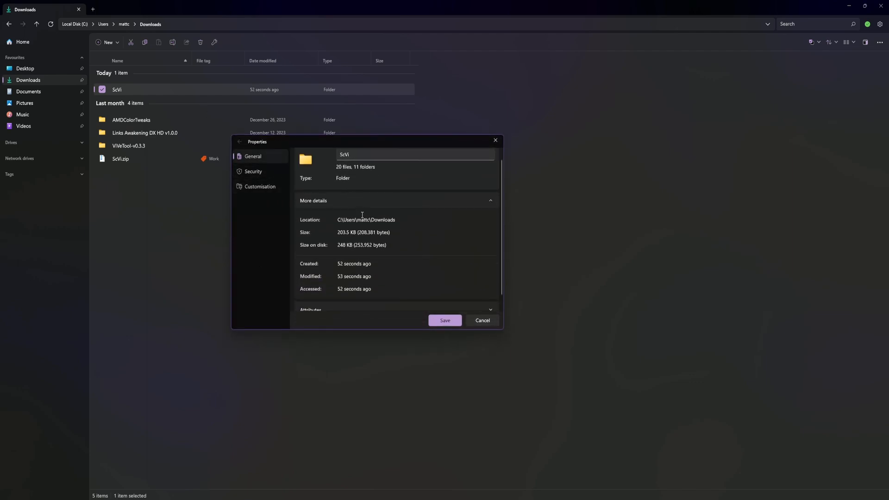
pyautogui.scroll(-3)
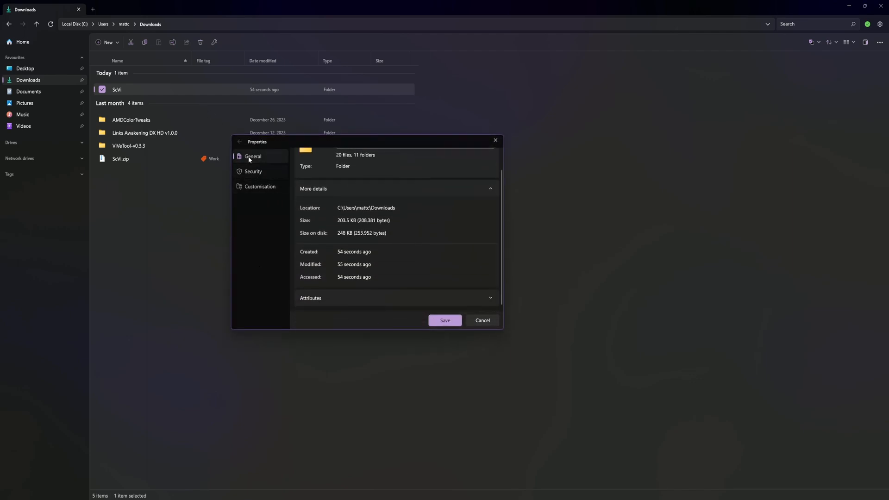
pyautogui.click(253, 171)
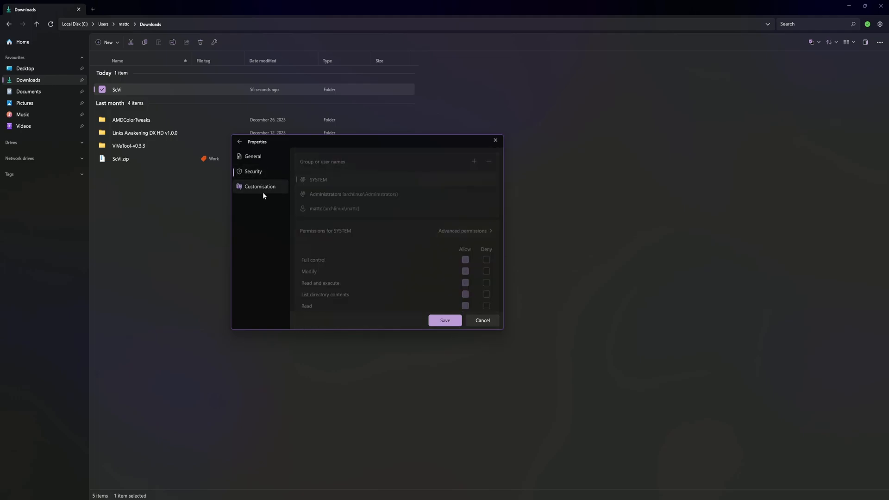
pyautogui.click(482, 320)
pyautogui.write('files')
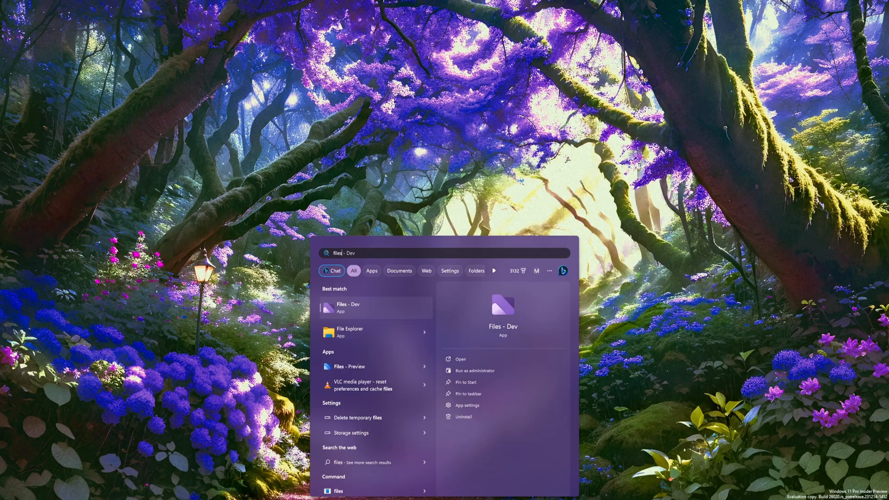
# Launch Files - Dev on Home and bring up the Local Disk (C:) drive's actions.
pyautogui.click(348, 308)
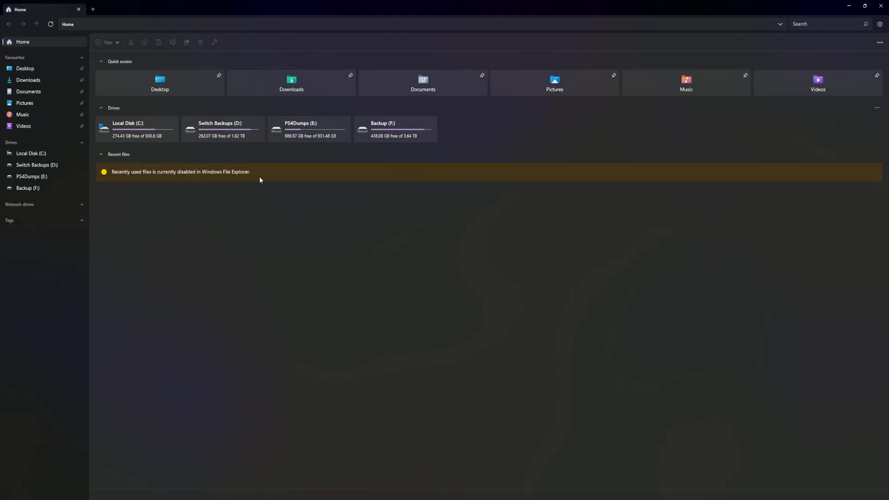
pyautogui.rightClick(136, 129)
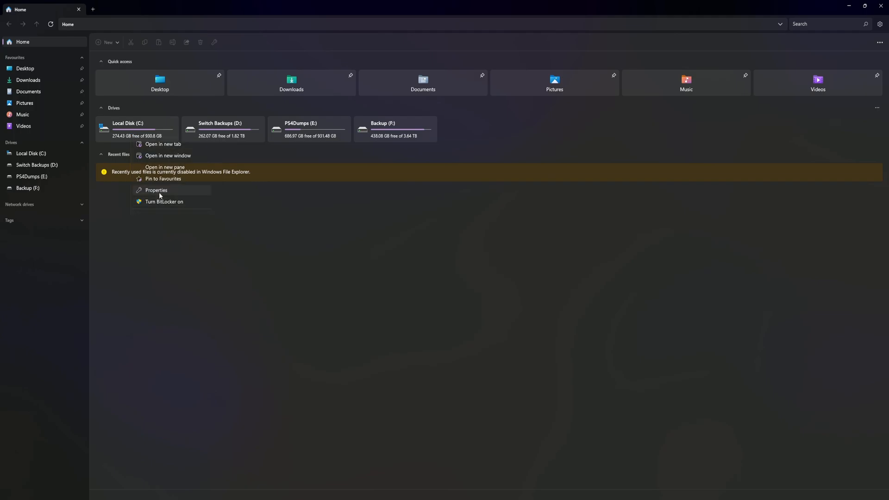
pyautogui.click(298, 233)
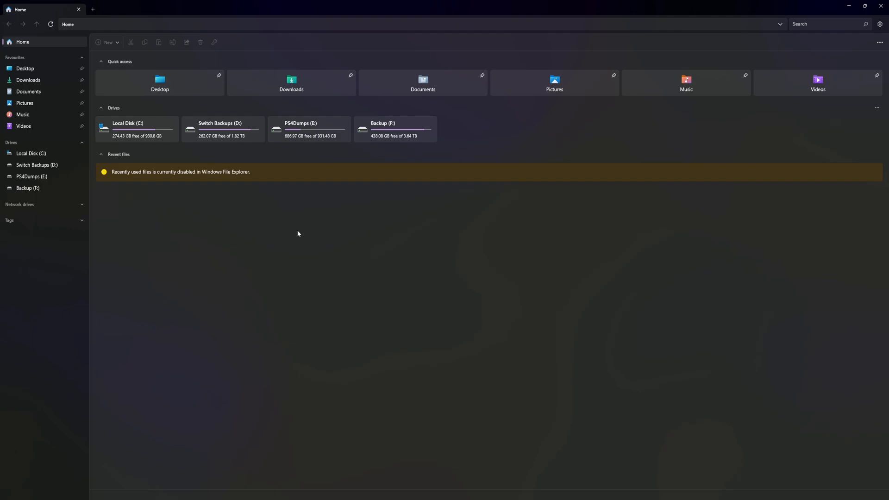
pyautogui.rightClick(309, 129)
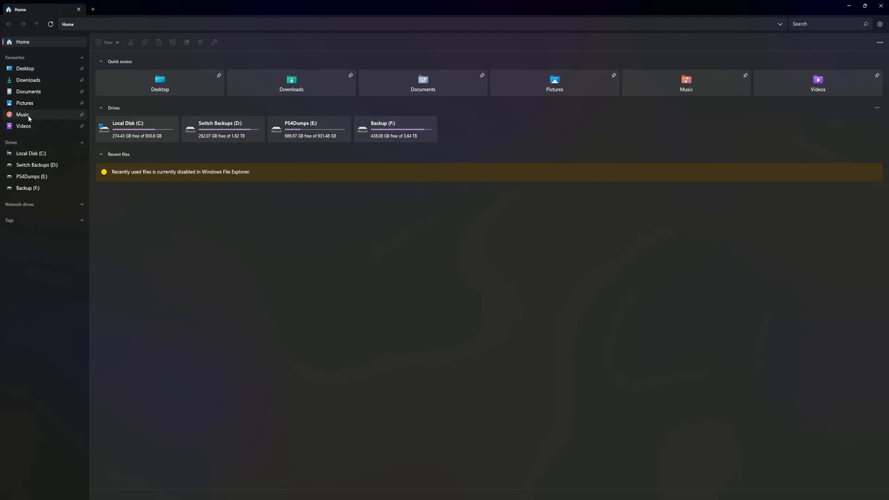
pyautogui.click(24, 126)
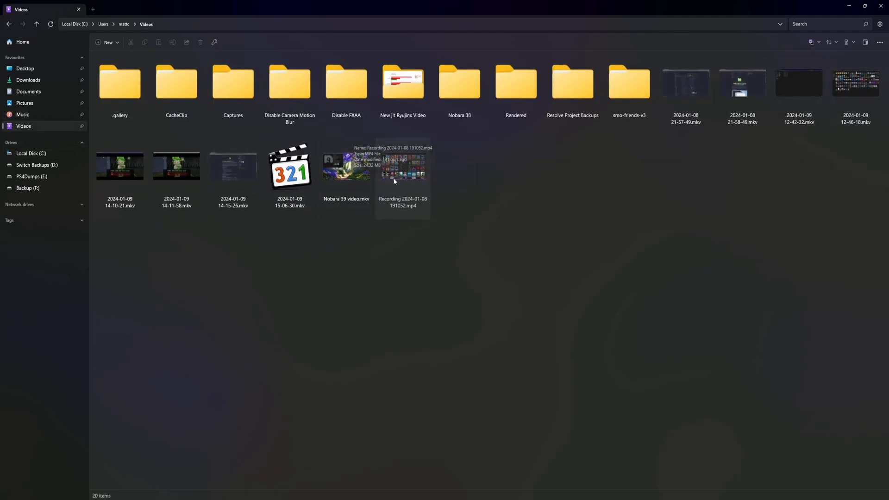
pyautogui.rightClick(403, 167)
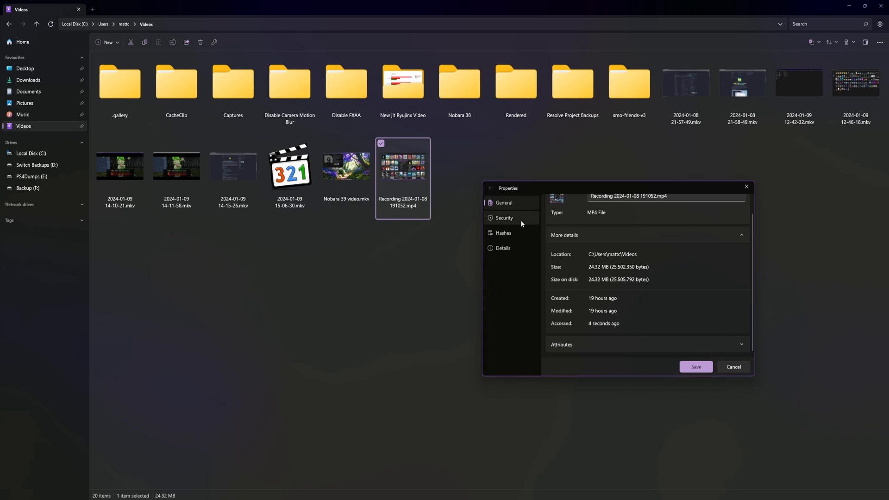
pyautogui.click(502, 247)
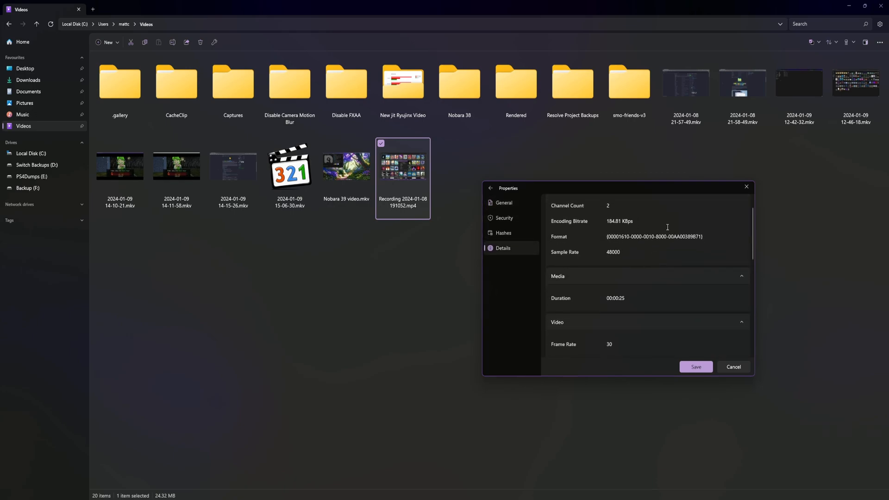
pyautogui.scroll(-3)
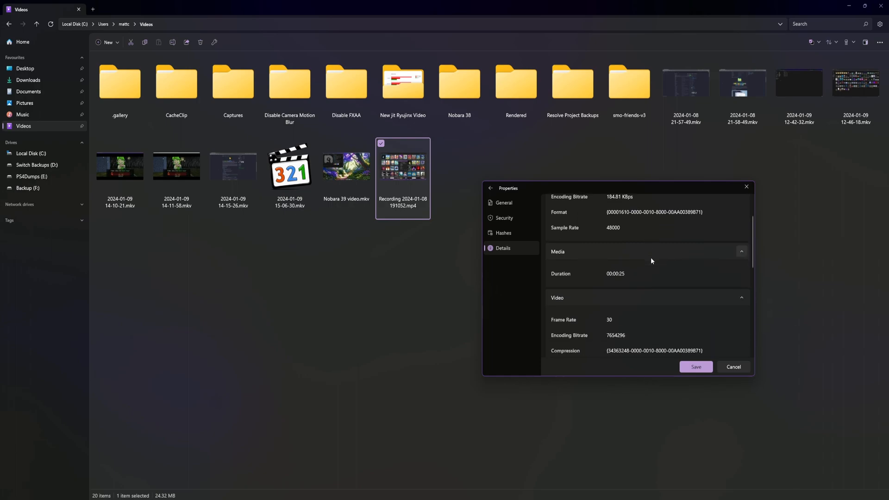
pyautogui.scroll(-3)
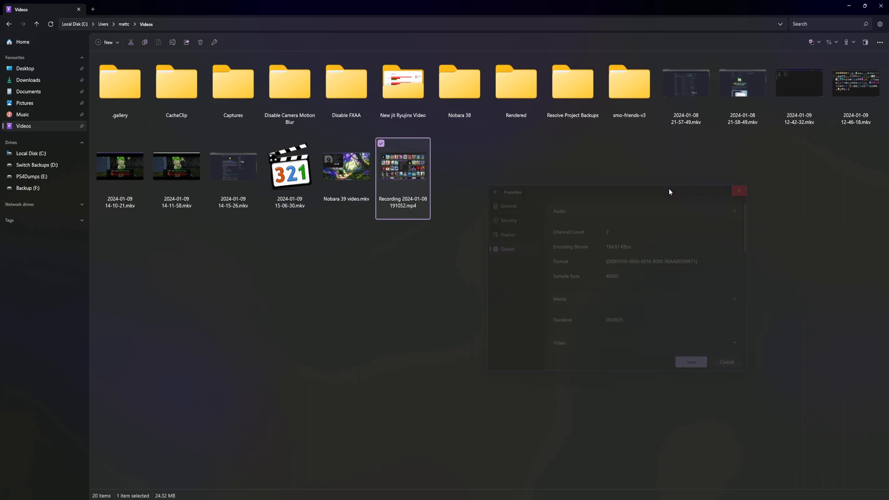
pyautogui.rightClick(176, 166)
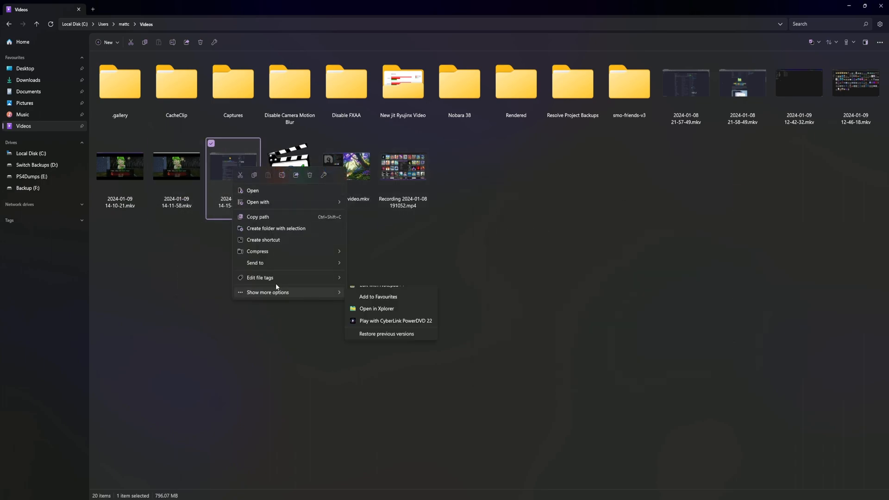
pyautogui.moveTo(256, 263)
pyautogui.write('files')
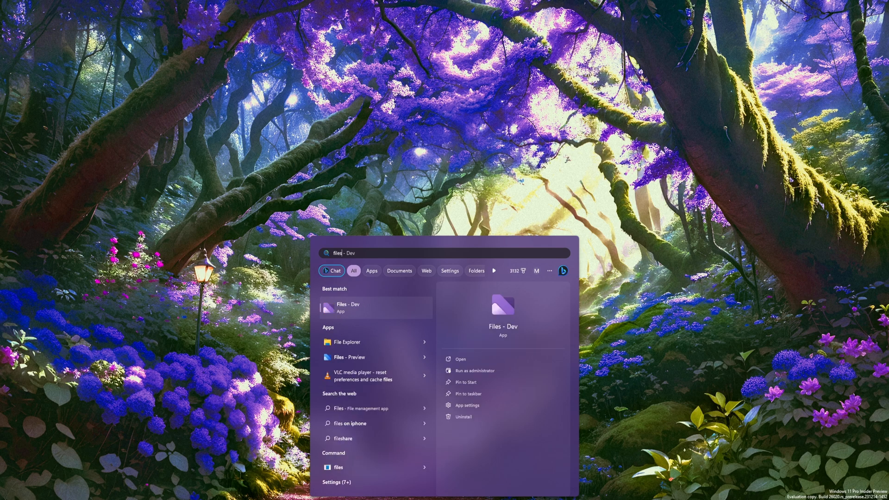
# Relaunch Files - Dev, browse Videos and the Rendered folder's three MKV files.
pyautogui.click(349, 307)
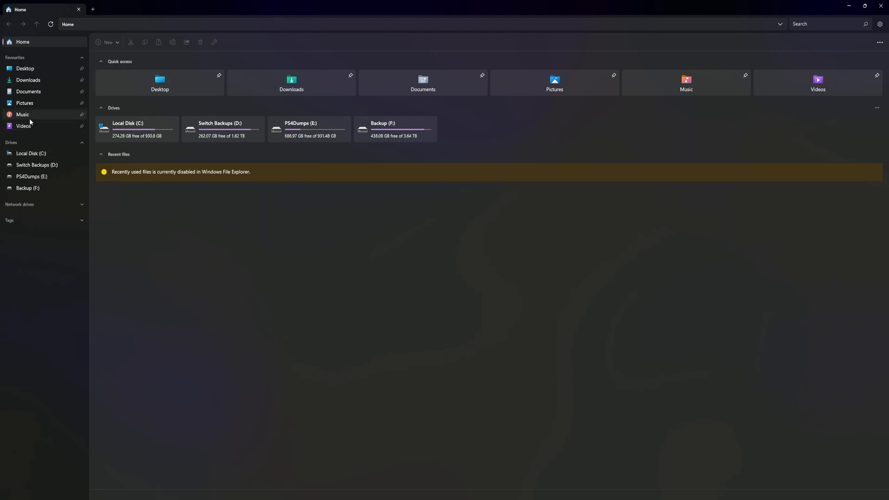
pyautogui.click(24, 126)
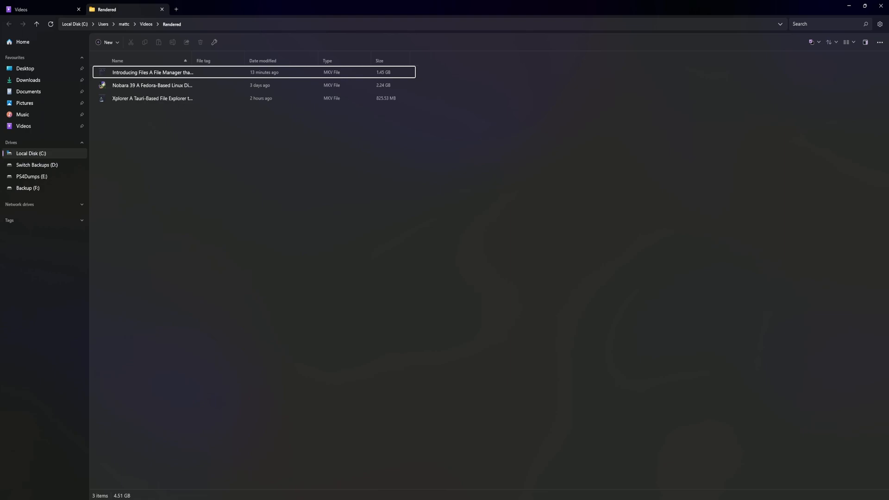
pyautogui.moveTo(281, 86)
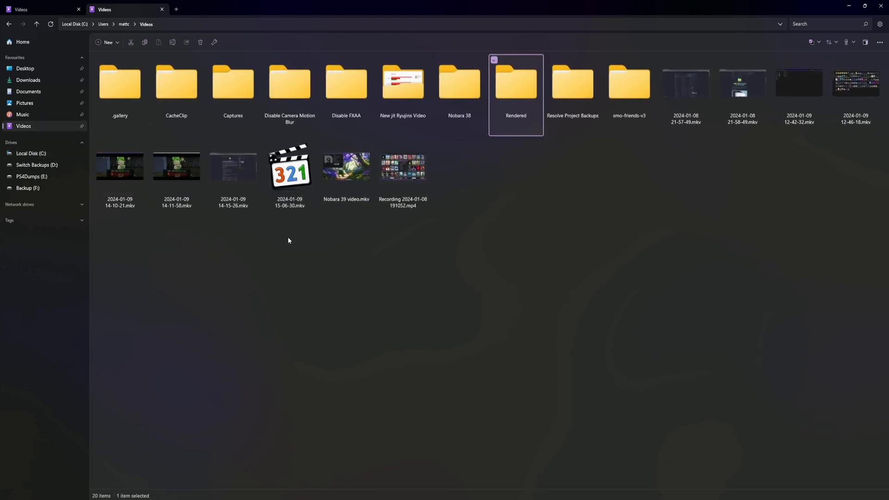
pyautogui.click(336, 278)
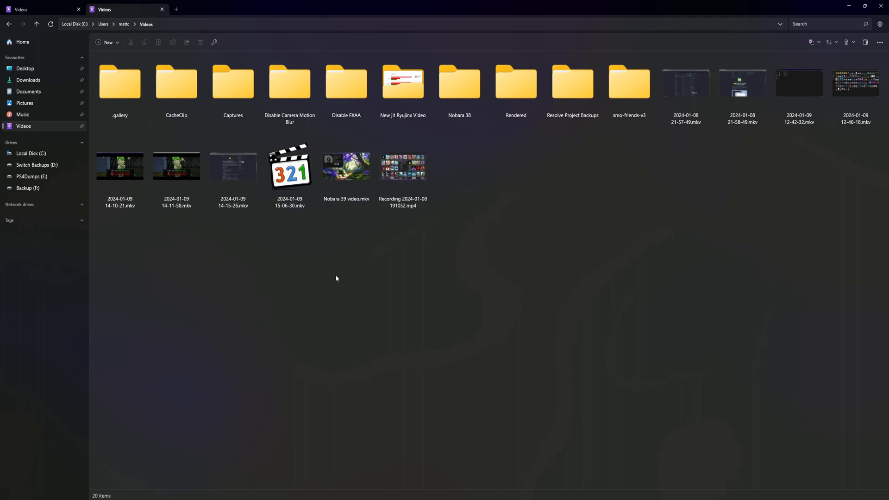
pyautogui.moveTo(347, 298)
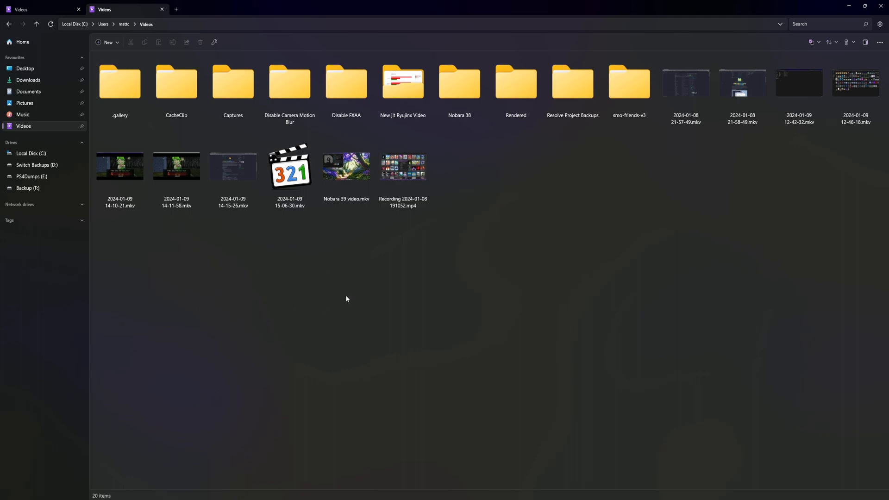
pyautogui.moveTo(844, 54)
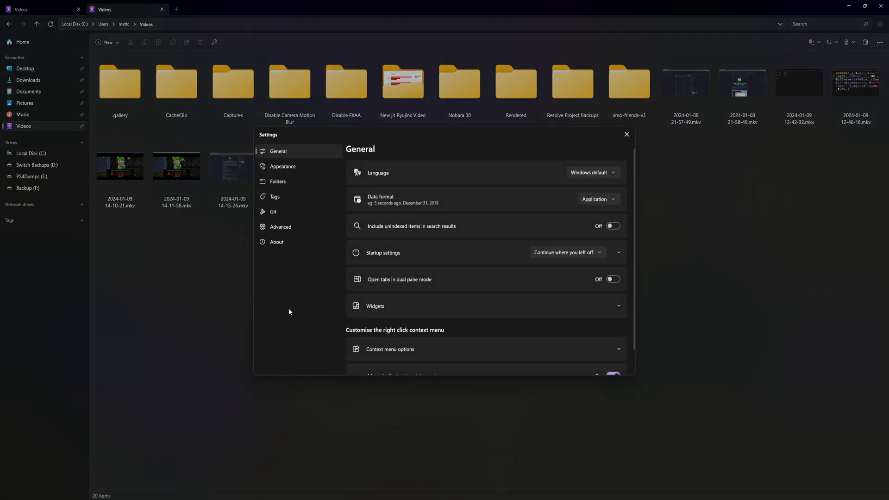
# Switch 'Open tabs in dual pane mode' On in General settings, then close Settings.
pyautogui.scroll(-3)
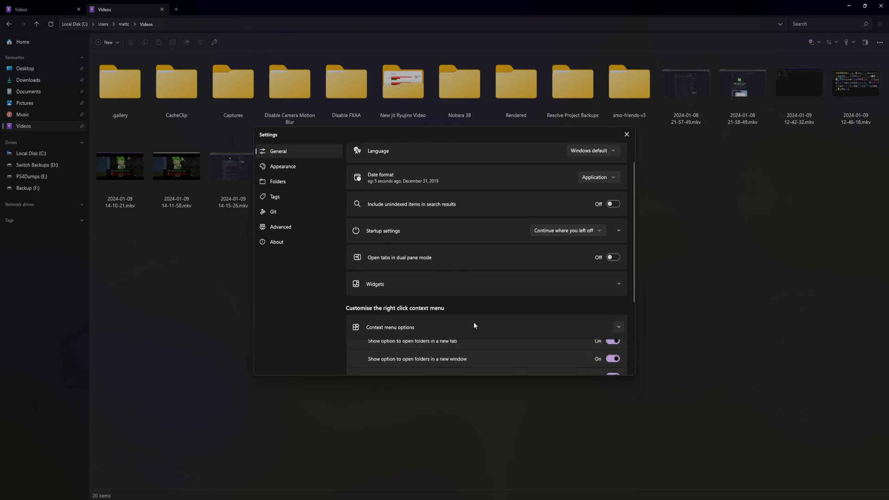
pyautogui.scroll(-3)
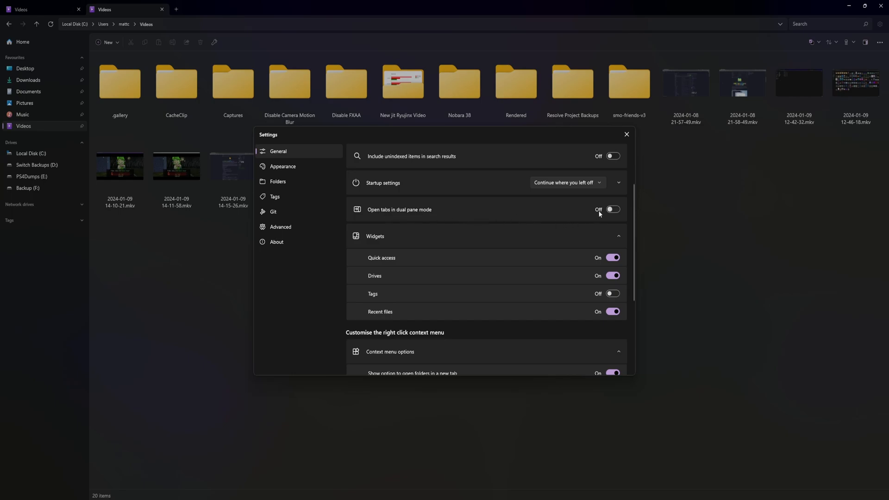
pyautogui.click(612, 210)
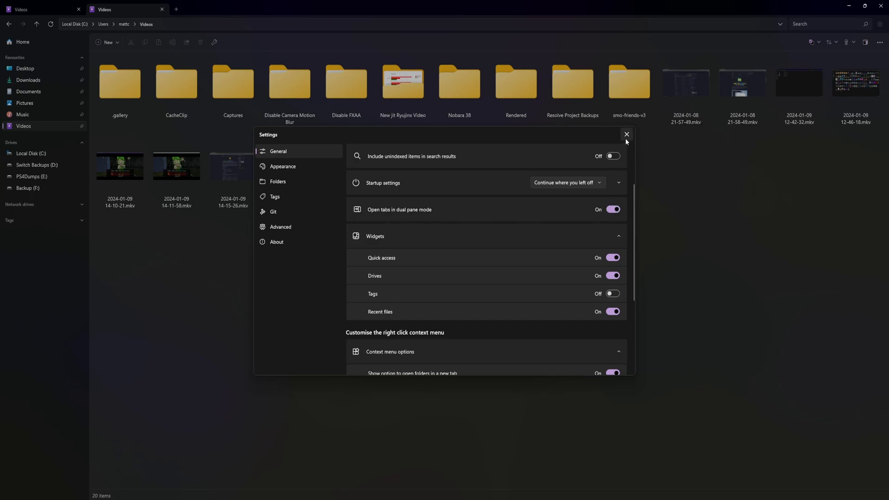
pyautogui.click(626, 135)
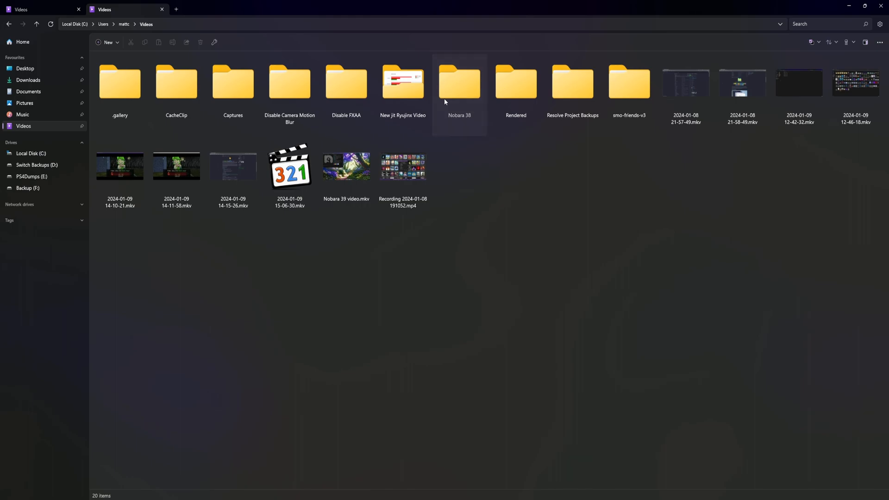
# Open Nobara 38 as an empty second pane beside Videos and reopen Settings.
pyautogui.rightClick(459, 82)
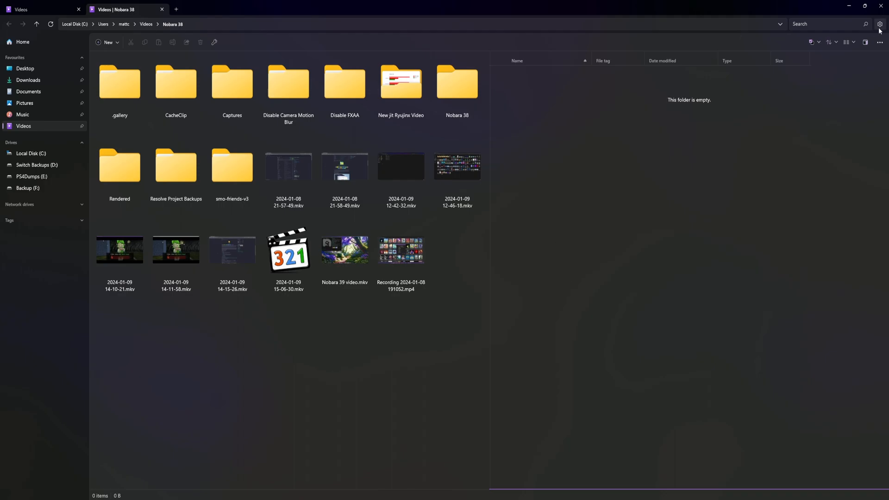
pyautogui.click(881, 24)
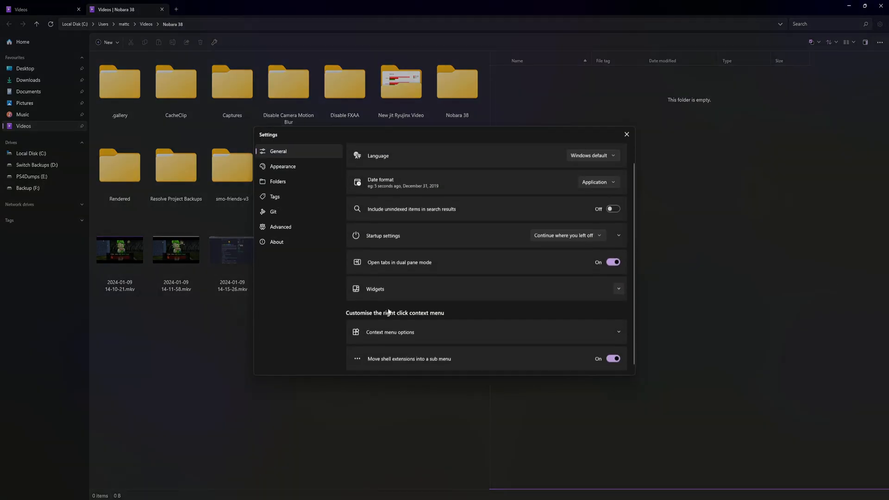
# In Appearance, choose the Light Violet Red background and adjust its opacity slider.
pyautogui.click(283, 167)
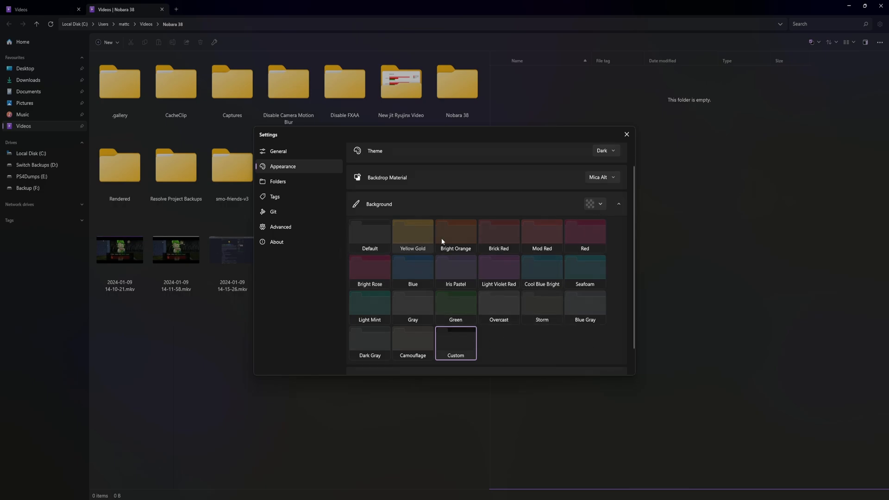
pyautogui.scroll(-3)
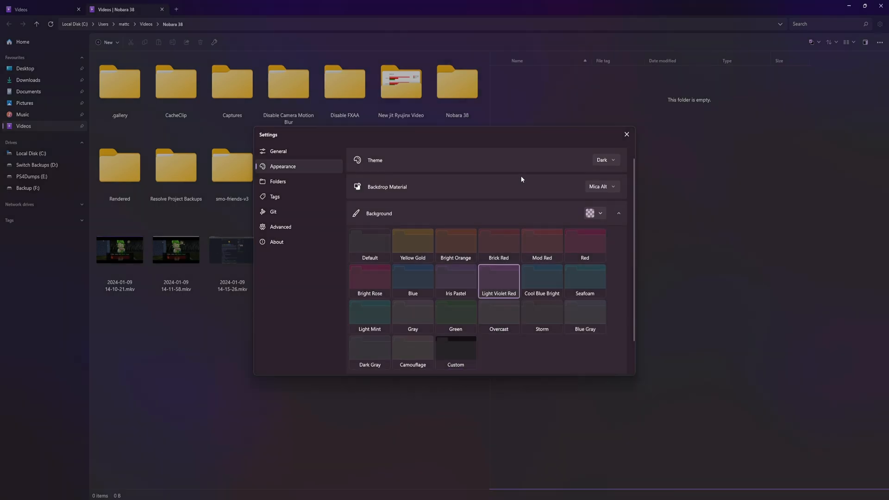
pyautogui.moveTo(626, 273)
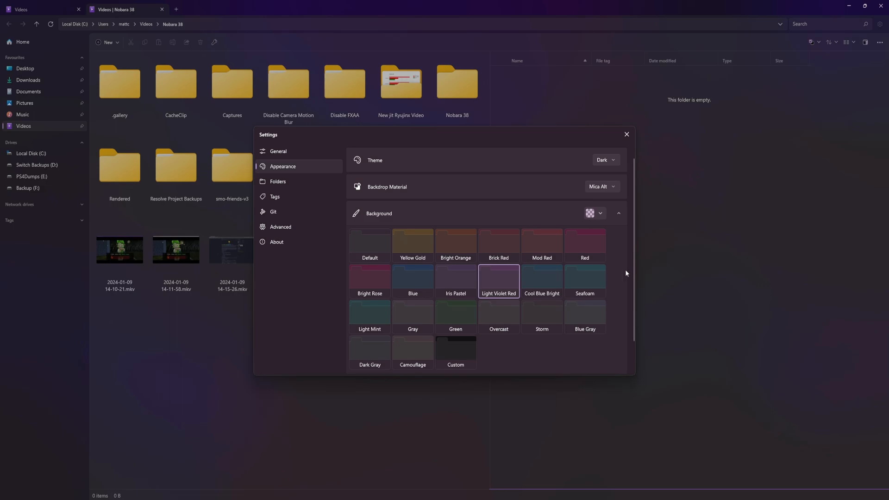
pyautogui.click(590, 213)
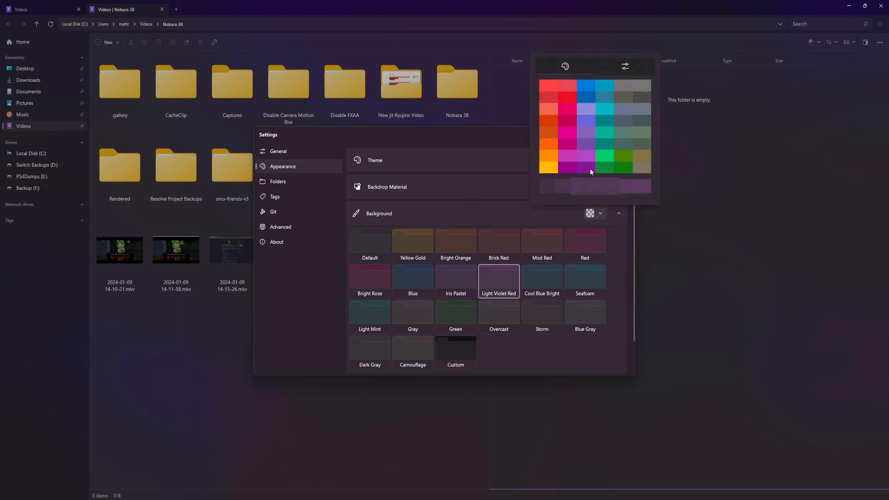
pyautogui.click(624, 66)
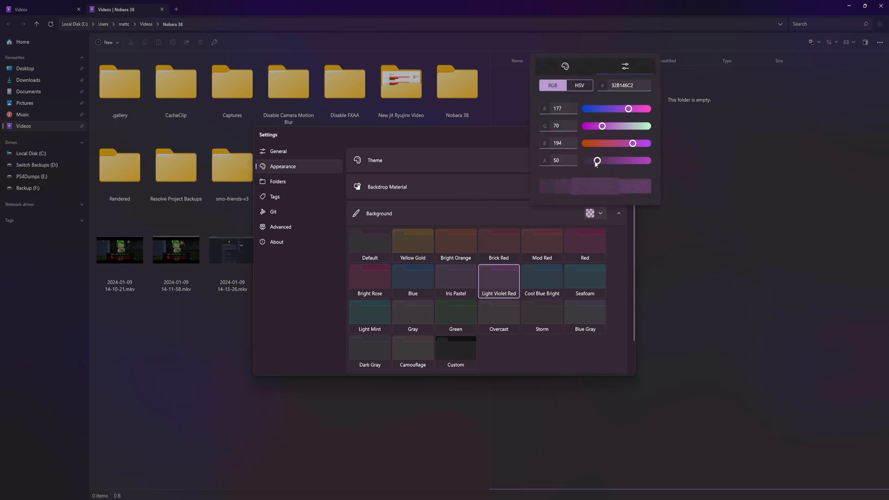
pyautogui.moveTo(596, 162); pyautogui.dragTo(609, 162)
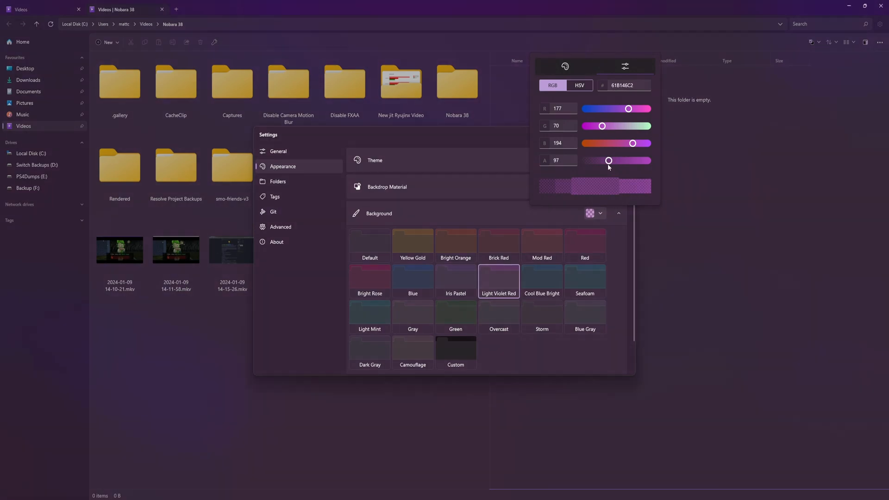
pyautogui.moveTo(609, 161); pyautogui.dragTo(594, 160)
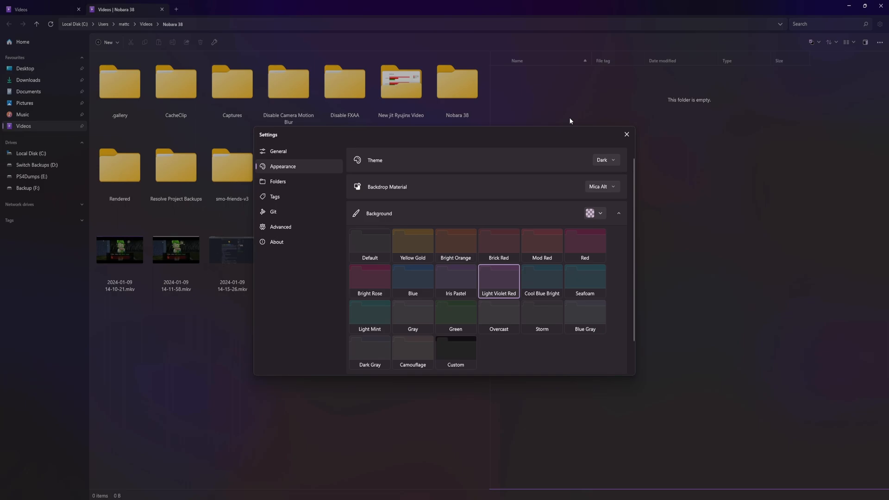
# Try the light theme and compact spacing, reverting to default theme and compact spacing Off.
pyautogui.scroll(-3)
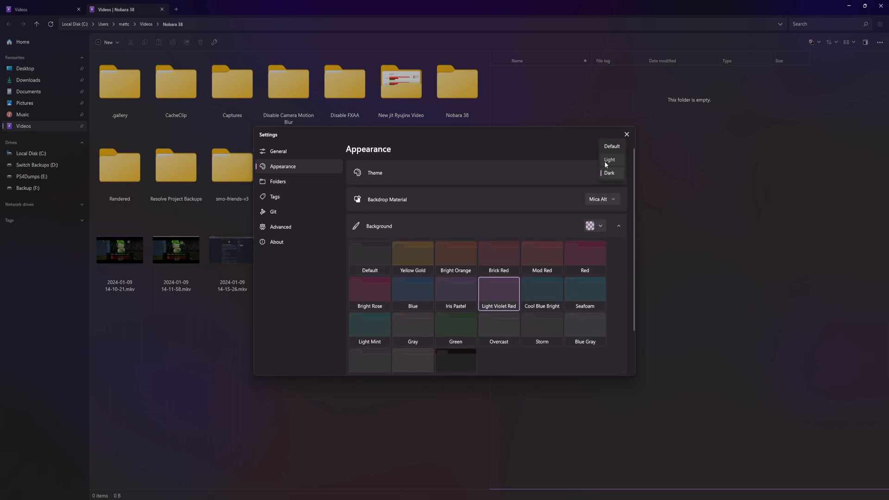
pyautogui.click(610, 159)
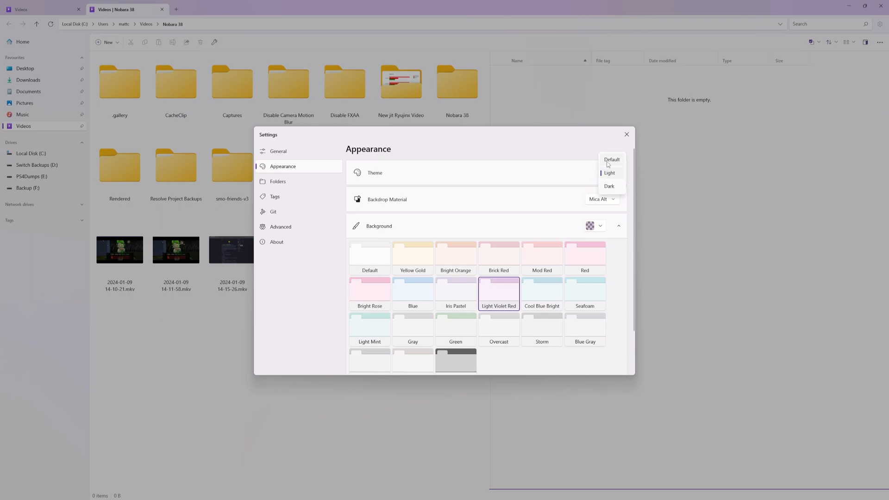
pyautogui.click(611, 159)
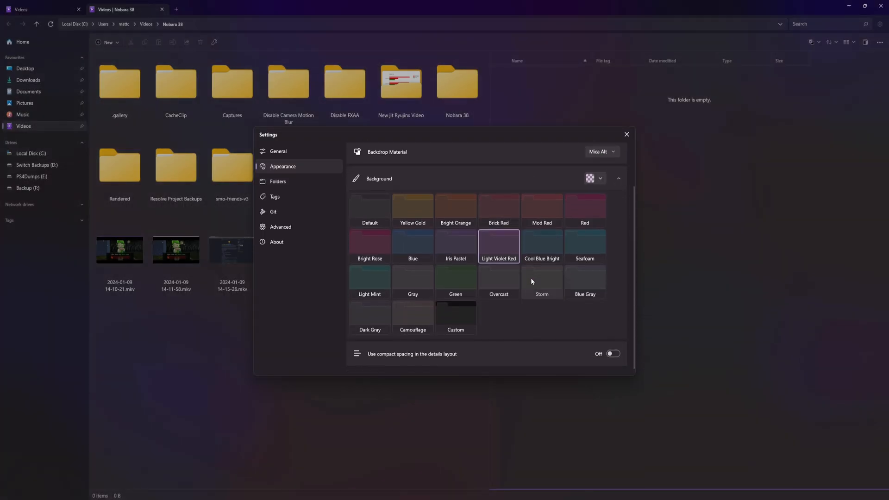
pyautogui.click(613, 354)
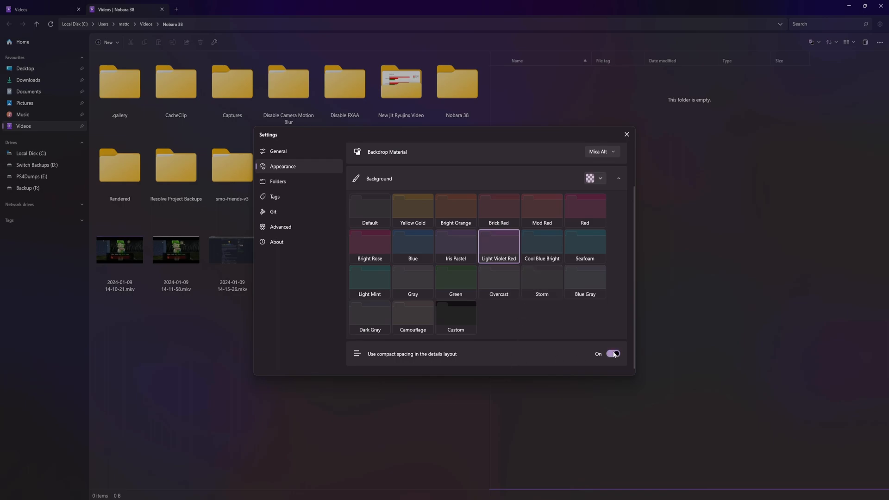
pyautogui.click(614, 354)
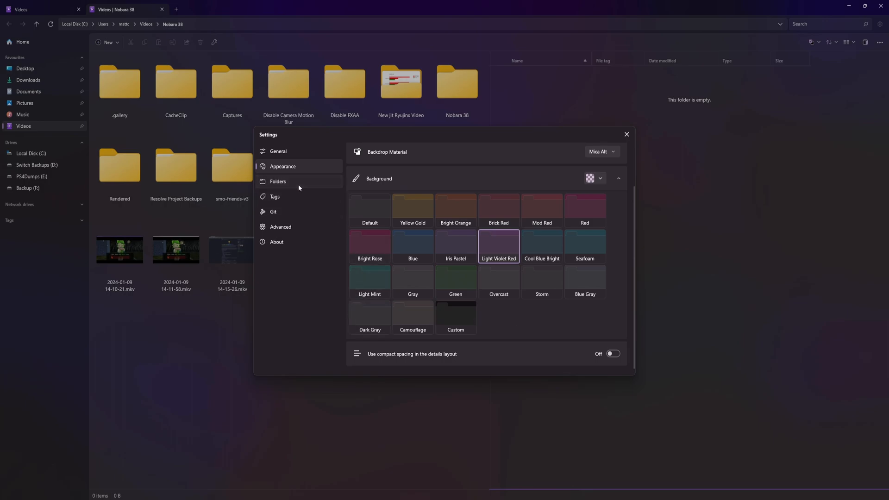
# Set Sort by and Group by to Date modified, with Day as the date unit.
pyautogui.click(278, 182)
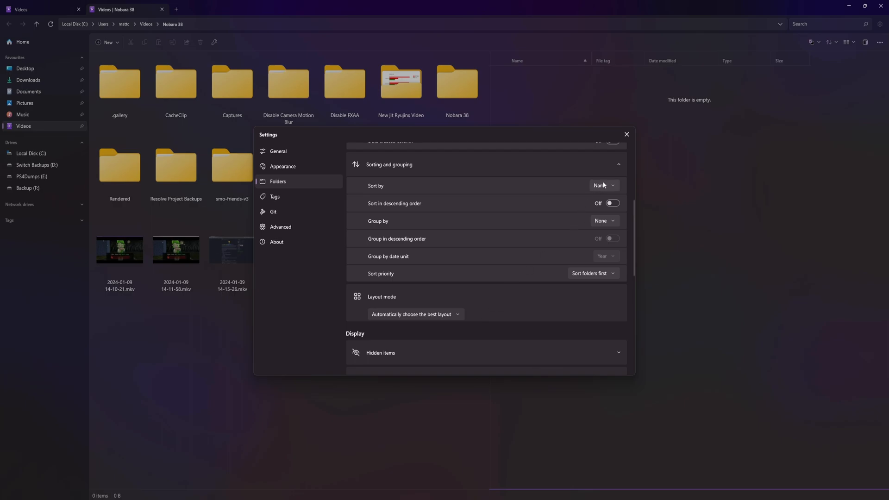
pyautogui.moveTo(601, 183)
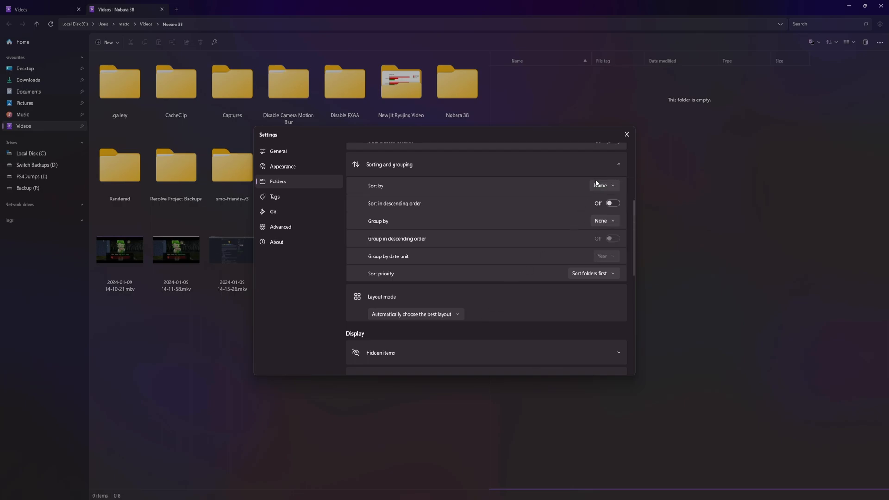
pyautogui.click(603, 185)
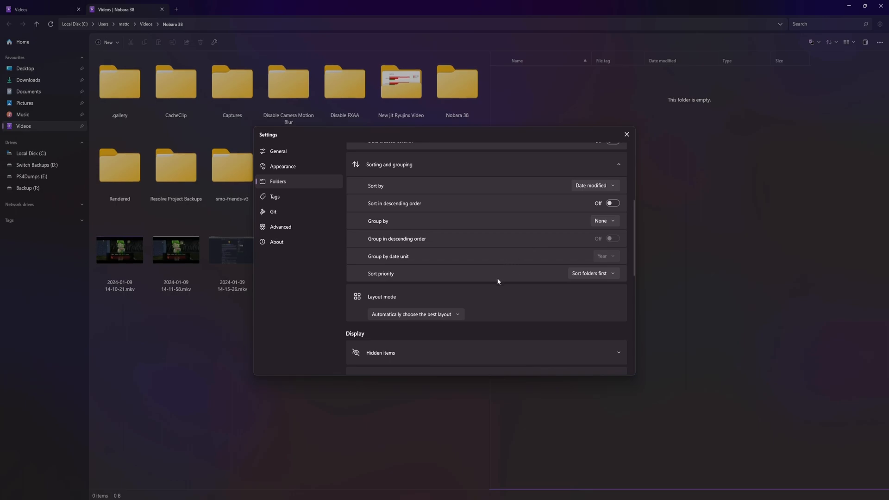
pyautogui.moveTo(472, 309)
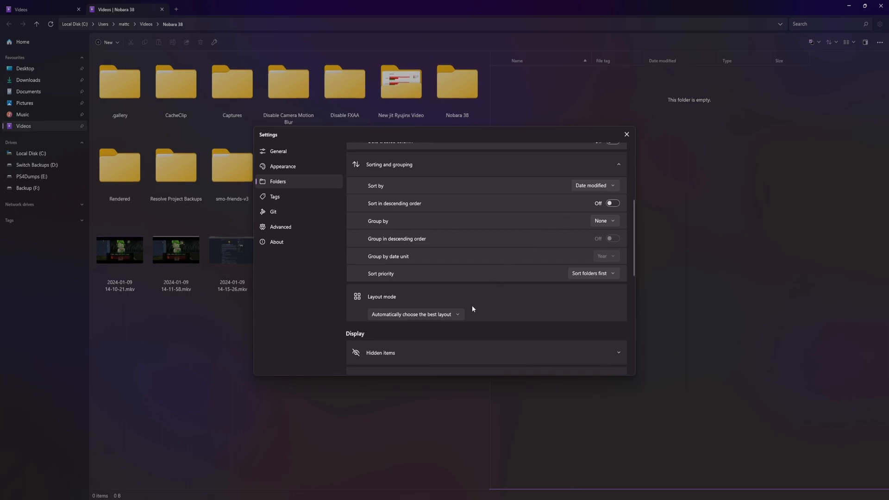
pyautogui.click(604, 221)
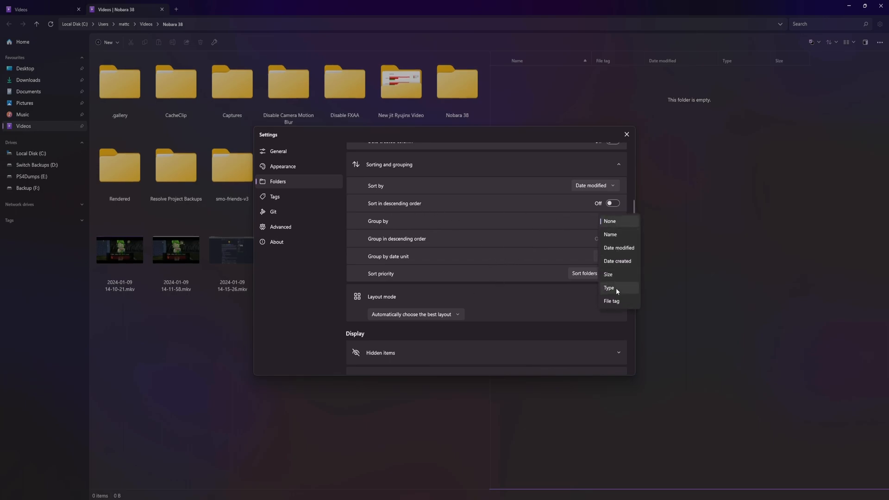
pyautogui.click(619, 248)
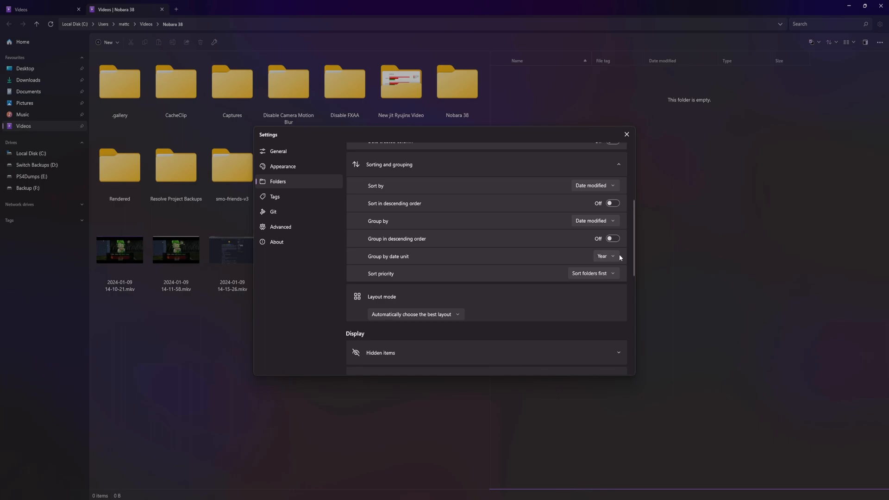
pyautogui.click(606, 255)
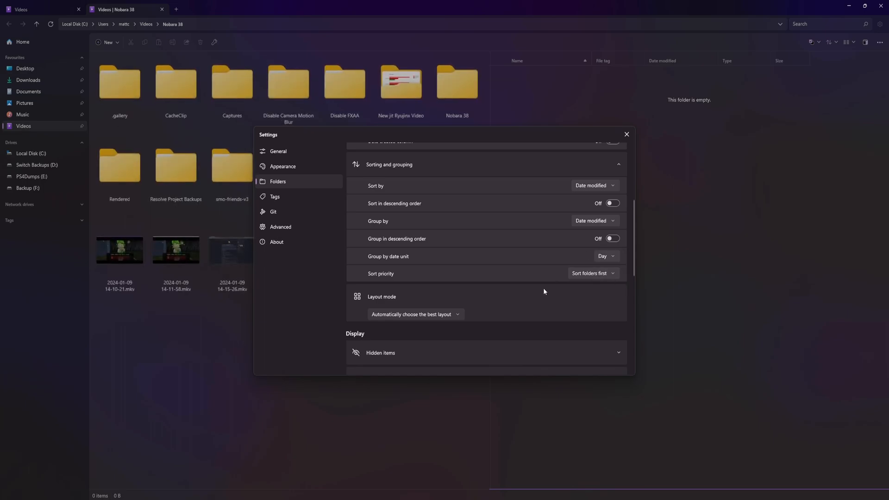
pyautogui.click(593, 274)
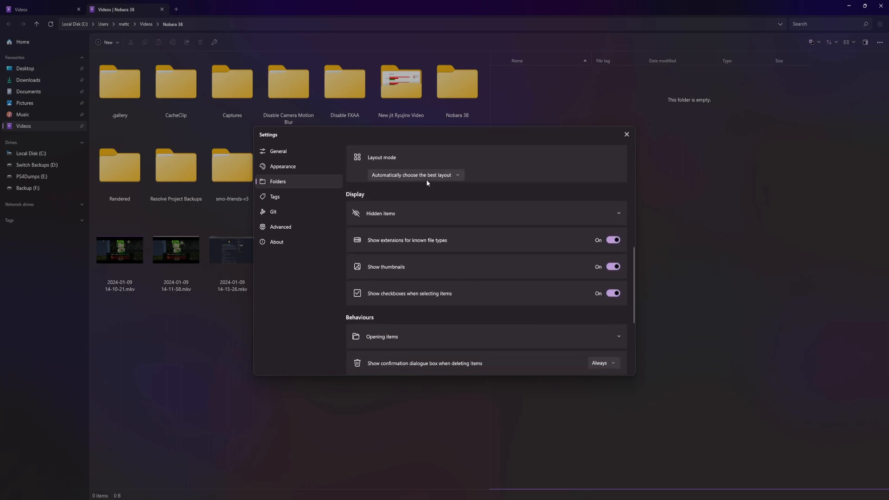
# Expand Hidden items and enable 'Show hidden files and folders'.
pyautogui.click(415, 174)
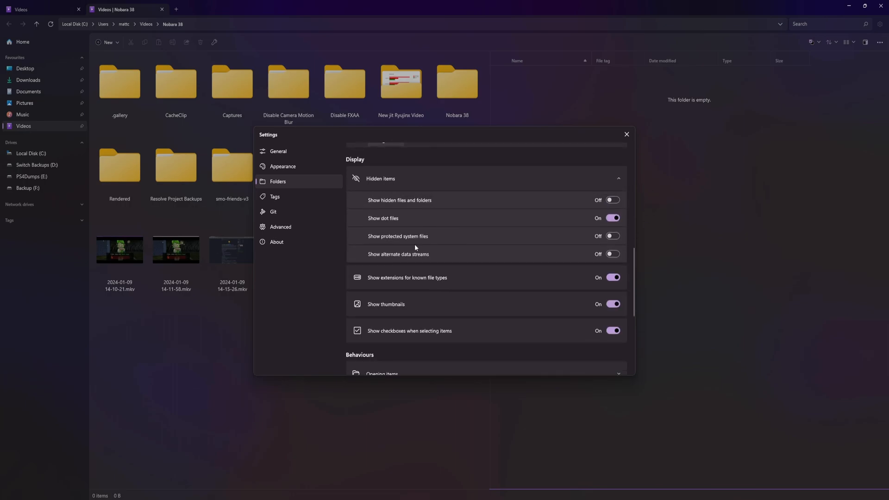
pyautogui.click(612, 200)
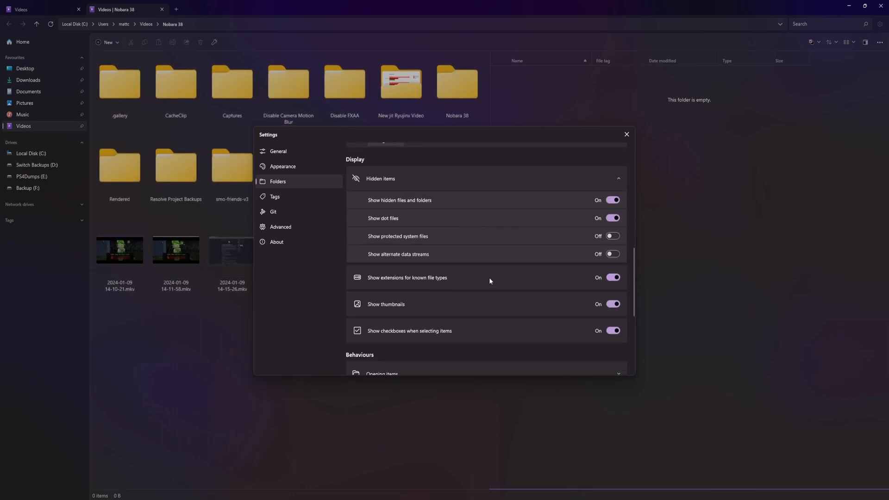
pyautogui.scroll(-3)
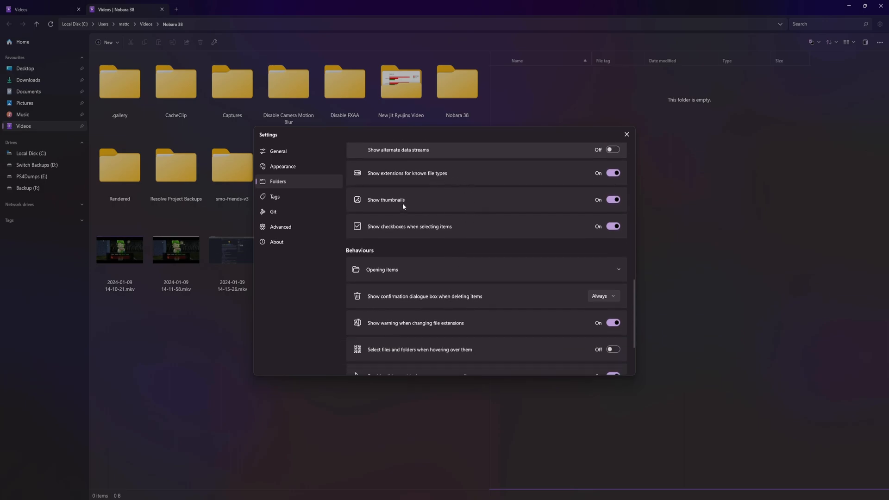
pyautogui.scroll(-3)
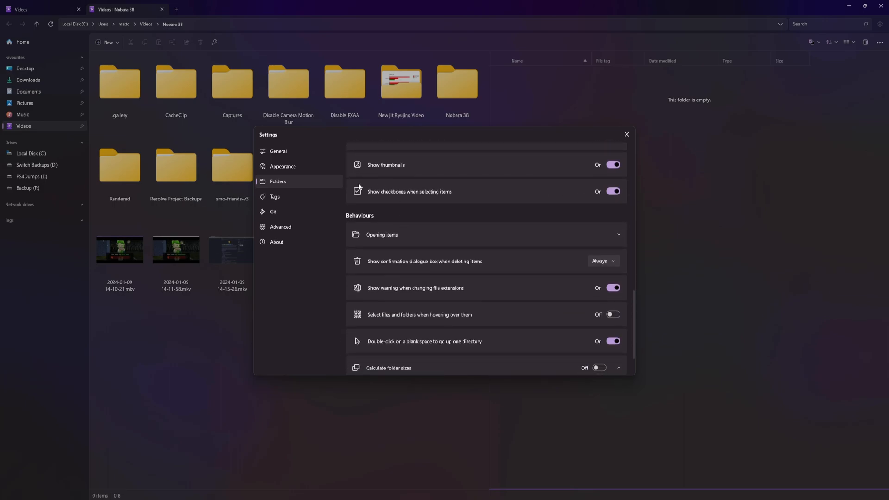
pyautogui.scroll(-3)
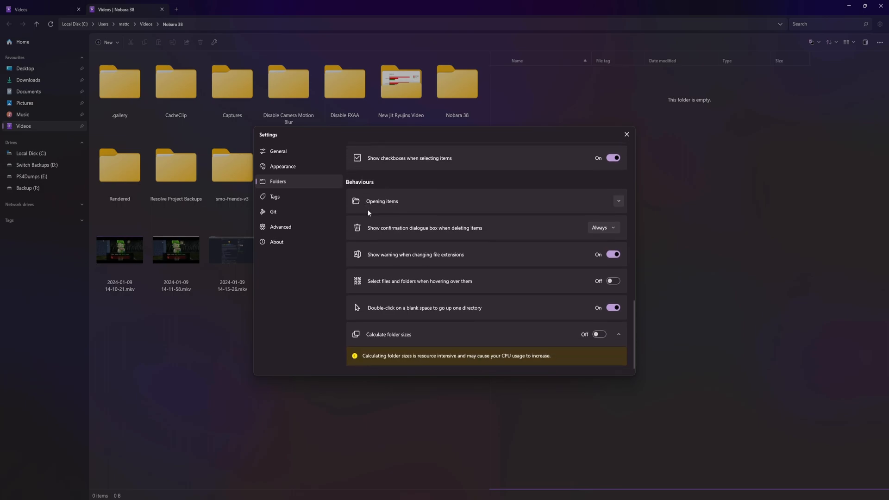
pyautogui.moveTo(277, 380)
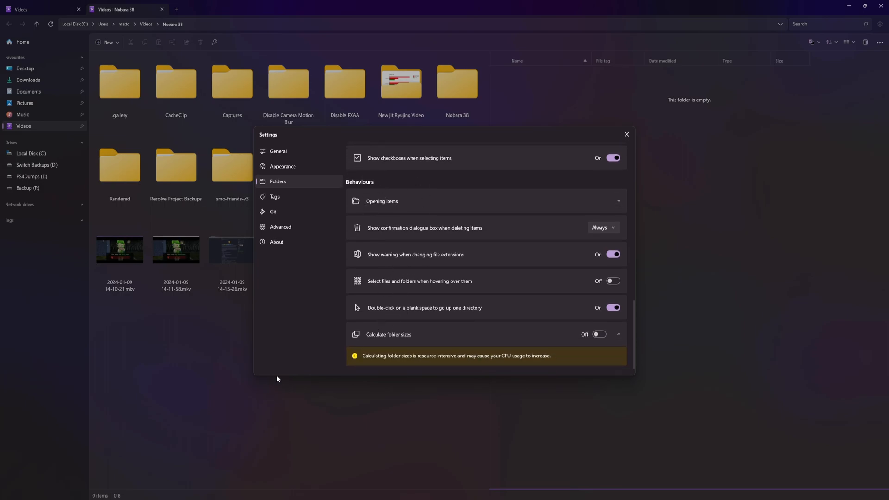
# Switch item opening to single-click, then revert to double-click.
pyautogui.click(618, 201)
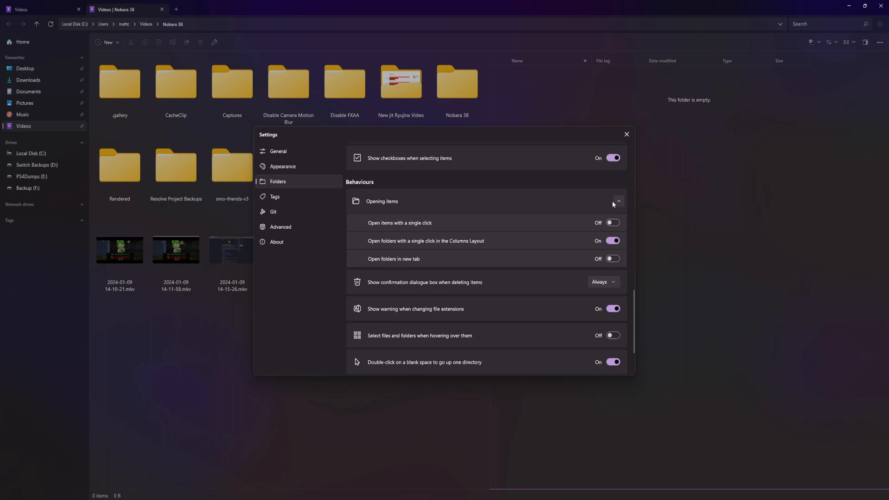
pyautogui.click(612, 223)
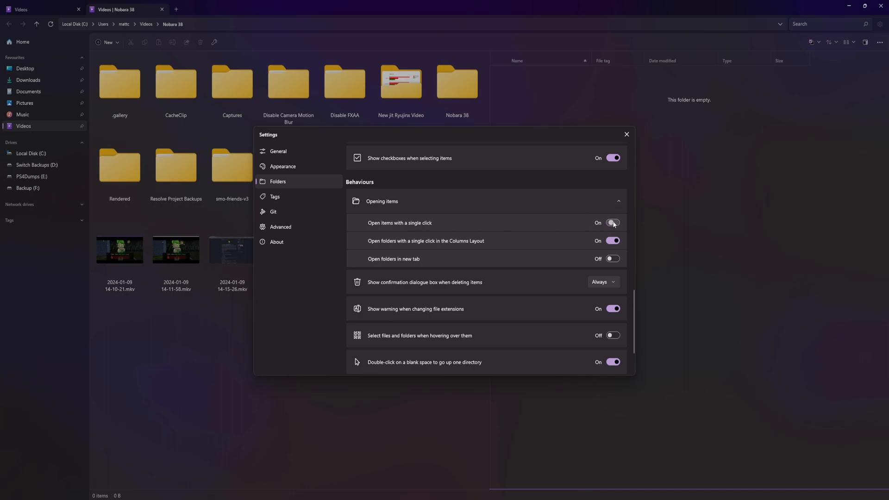
pyautogui.click(613, 222)
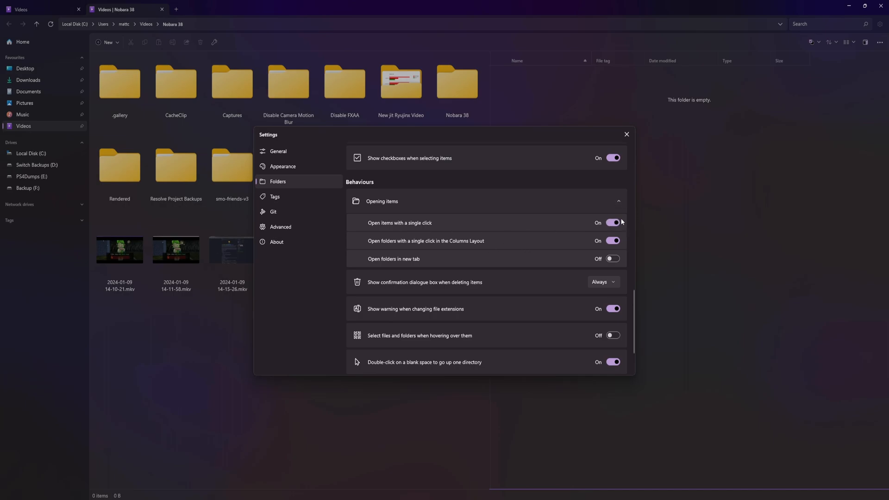
pyautogui.click(612, 222)
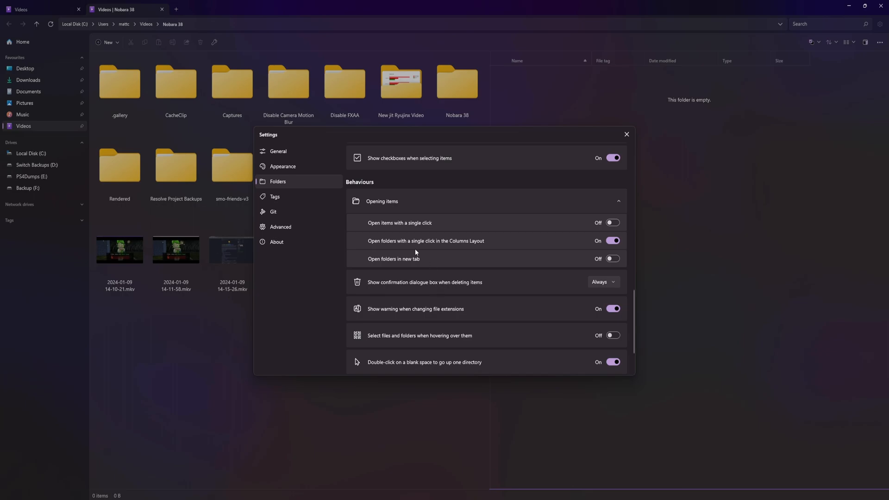
pyautogui.moveTo(537, 256)
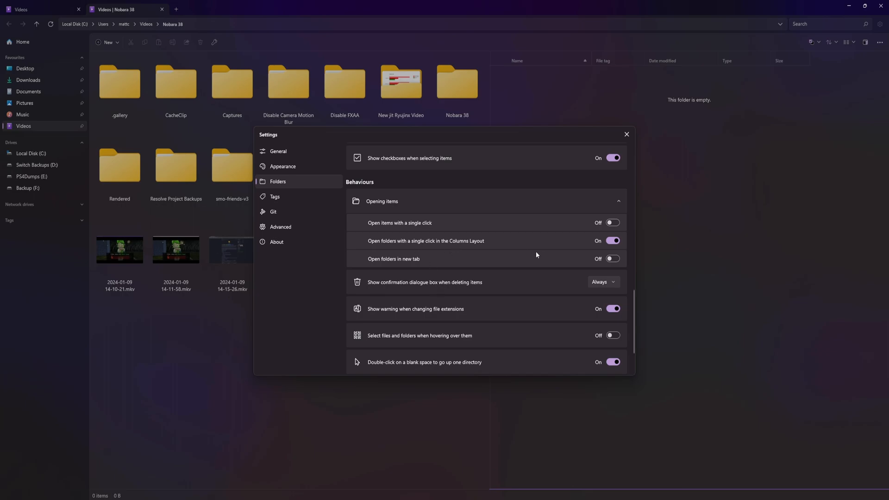
# Enable 'Calculate folder sizes' and go to the Tags settings section.
pyautogui.scroll(-3)
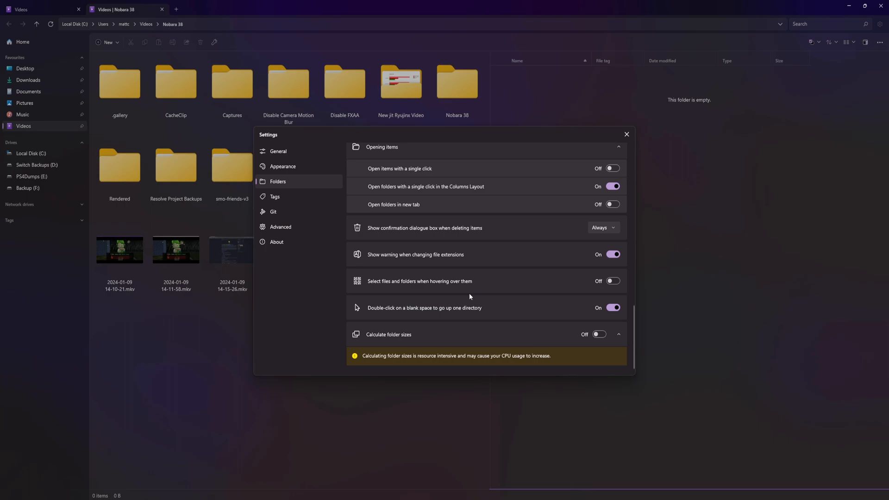
pyautogui.moveTo(596, 248)
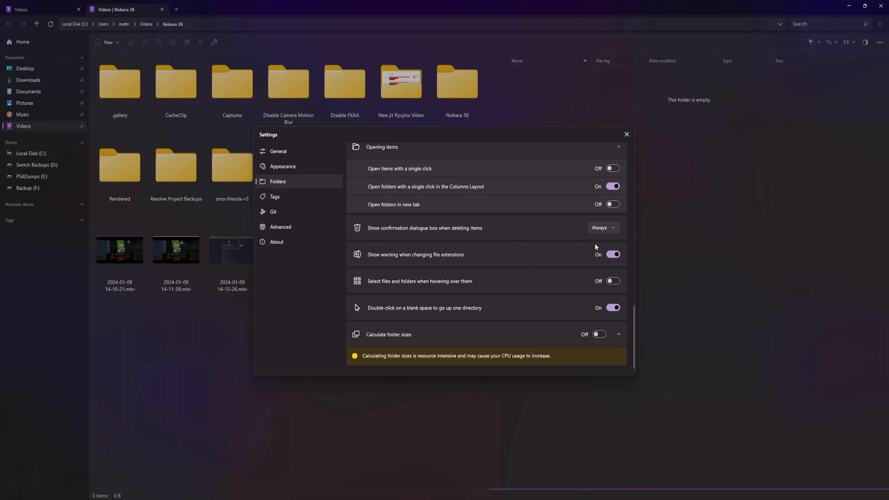
pyautogui.moveTo(502, 282)
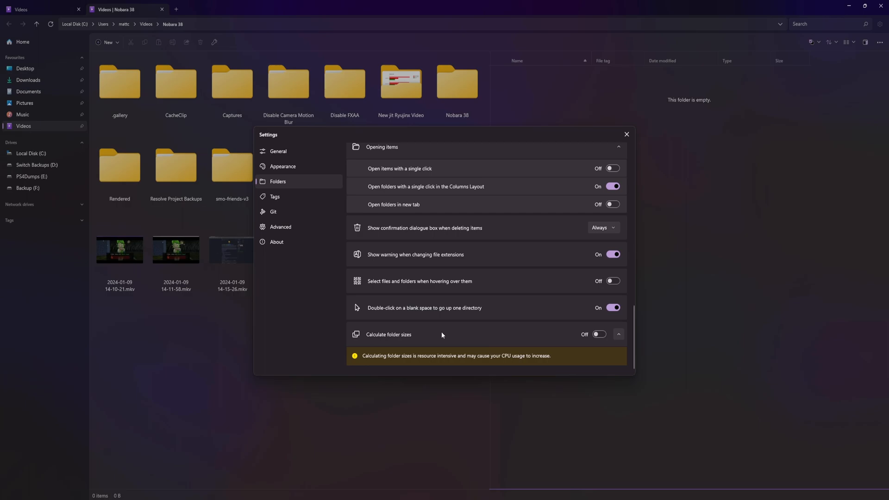
pyautogui.moveTo(446, 336)
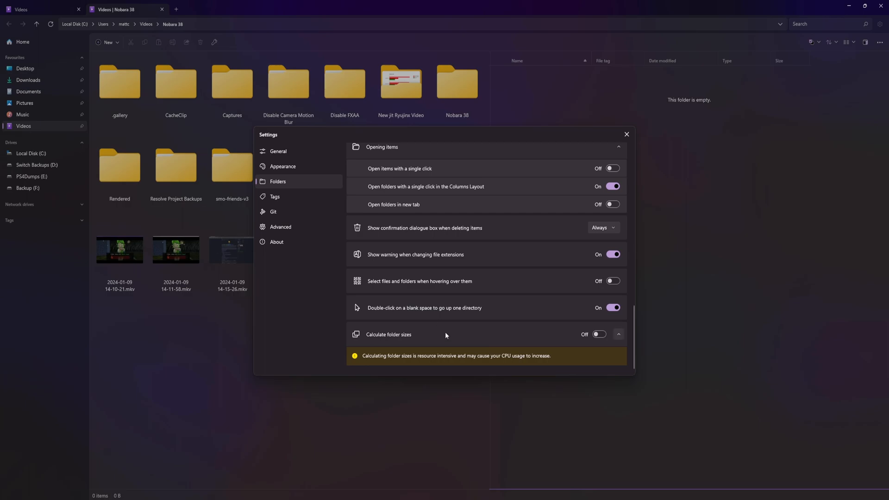
pyautogui.click(599, 334)
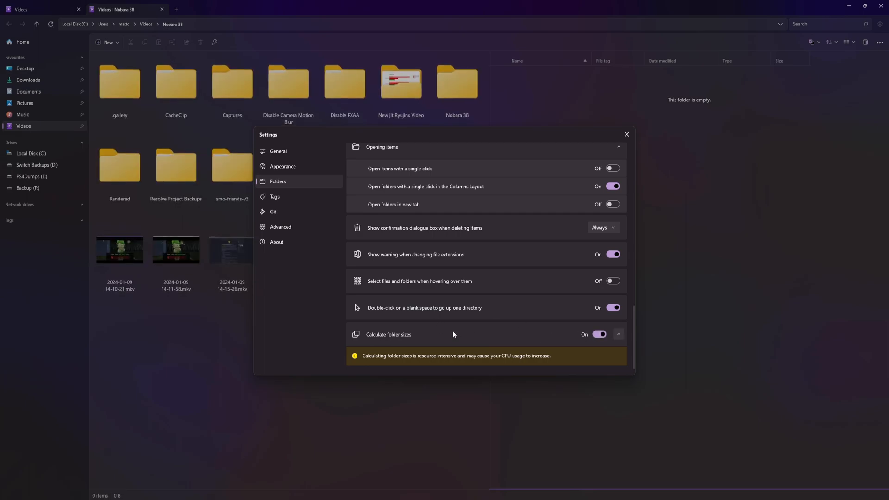
pyautogui.click(274, 197)
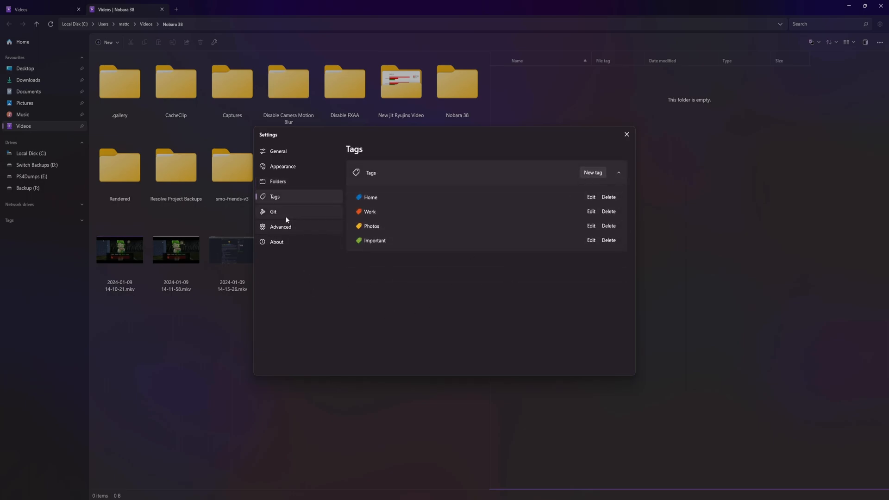
# Visit the Git and Advanced sections, ending on About showing version 3.1.0.0.
pyautogui.click(273, 212)
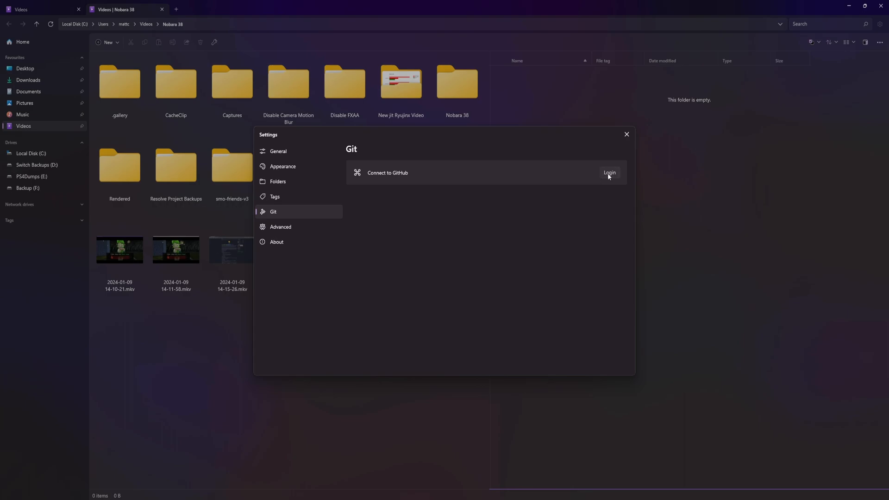
pyautogui.click(626, 134)
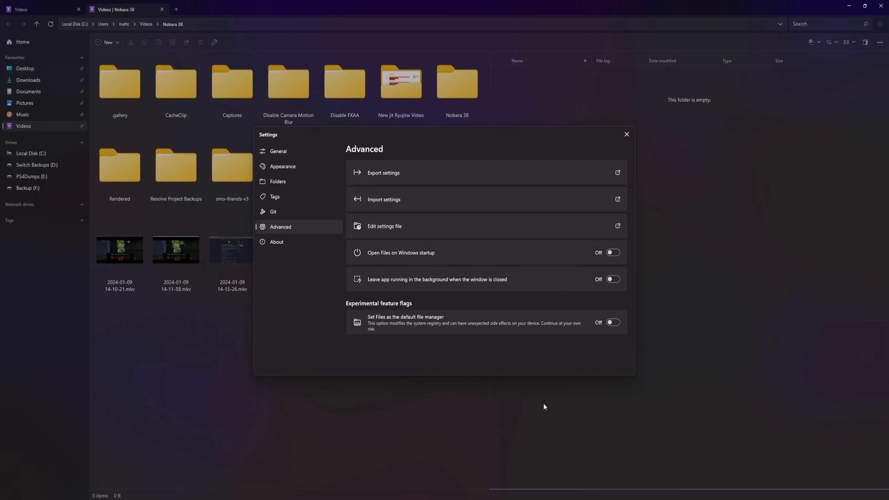
pyautogui.click(277, 242)
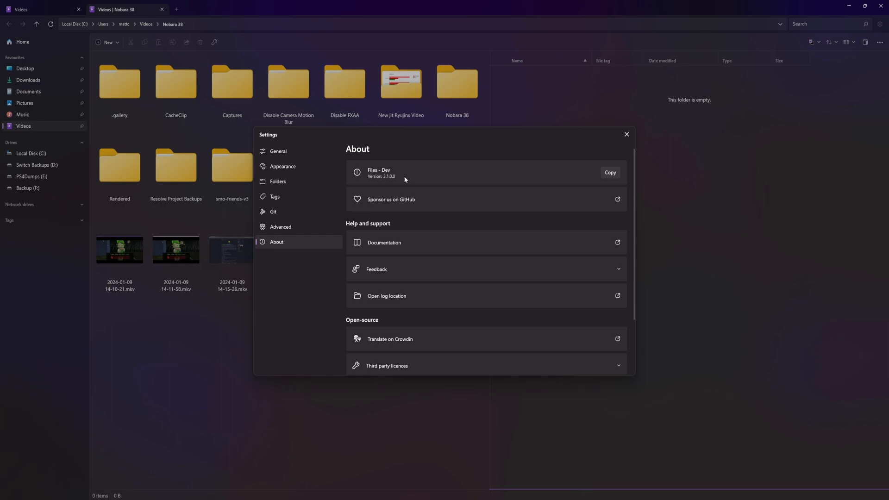
pyautogui.scroll(-3)
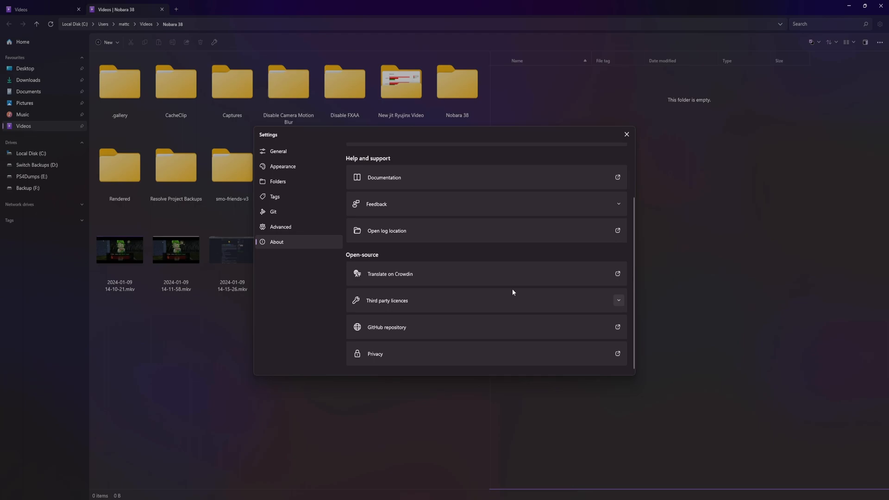
# Close Settings, open Pictures > Thumbnails in the second pane, and select the channel profile PNG.
pyautogui.click(627, 134)
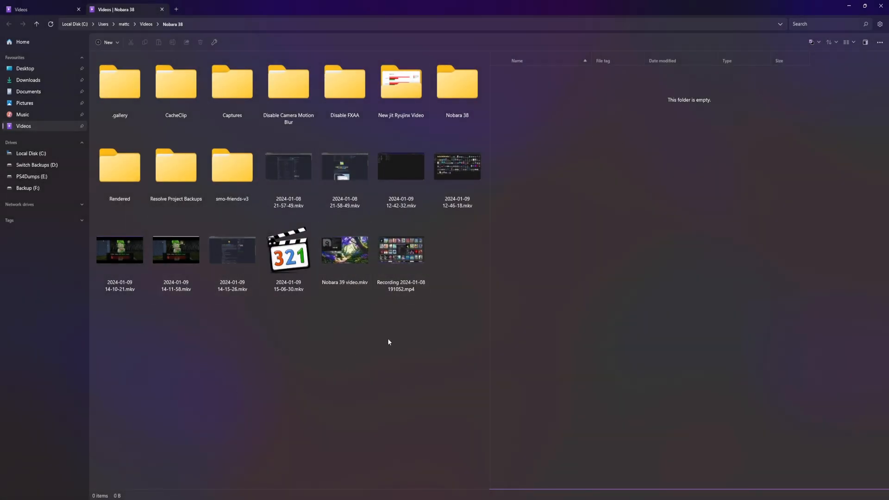
pyautogui.moveTo(23, 115)
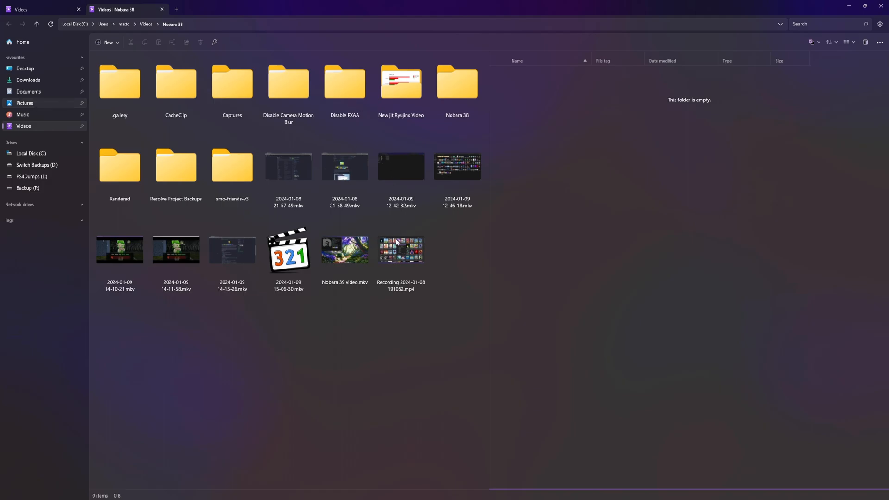
pyautogui.click(25, 102)
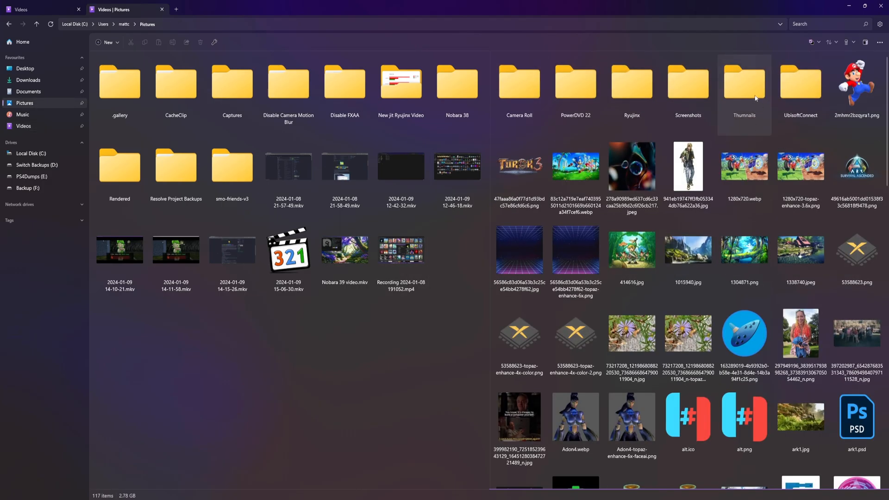
pyautogui.doubleClick(744, 82)
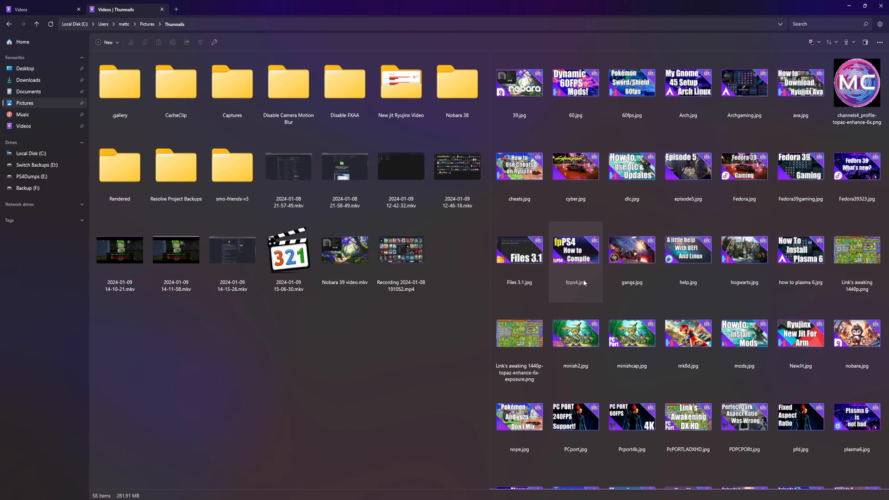
pyautogui.scroll(-3)
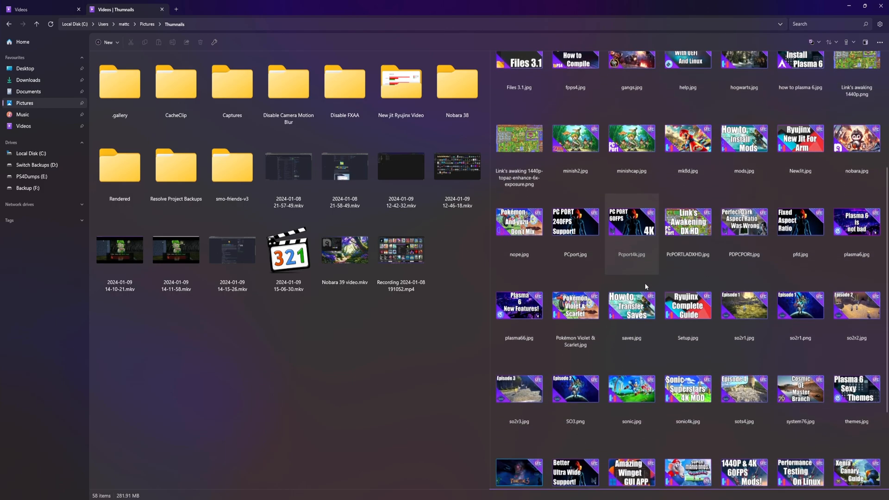
pyautogui.scroll(3)
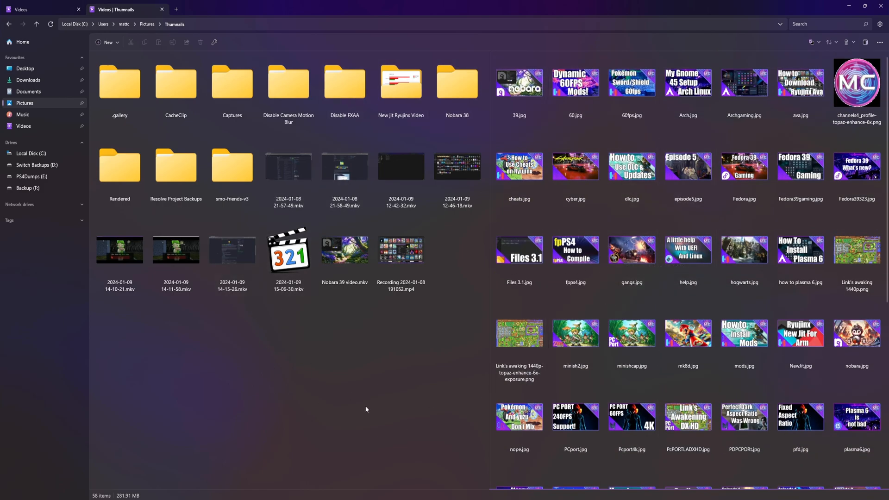
pyautogui.moveTo(312, 425)
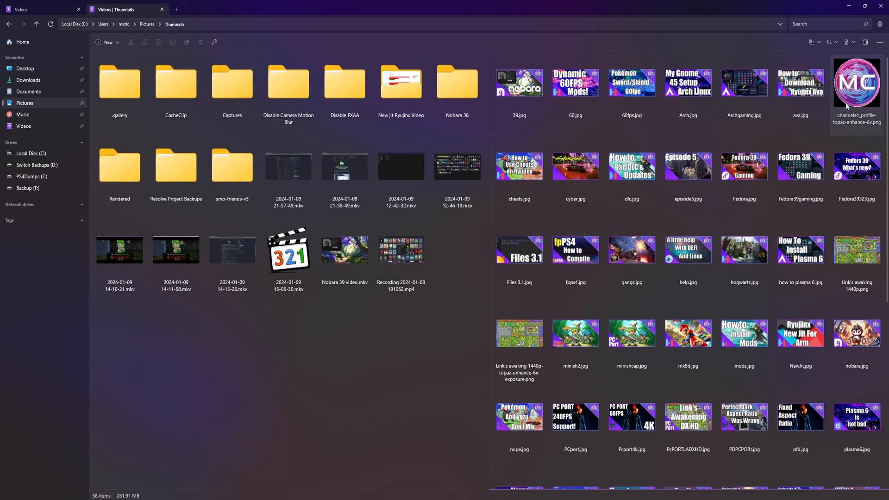
pyautogui.click(857, 83)
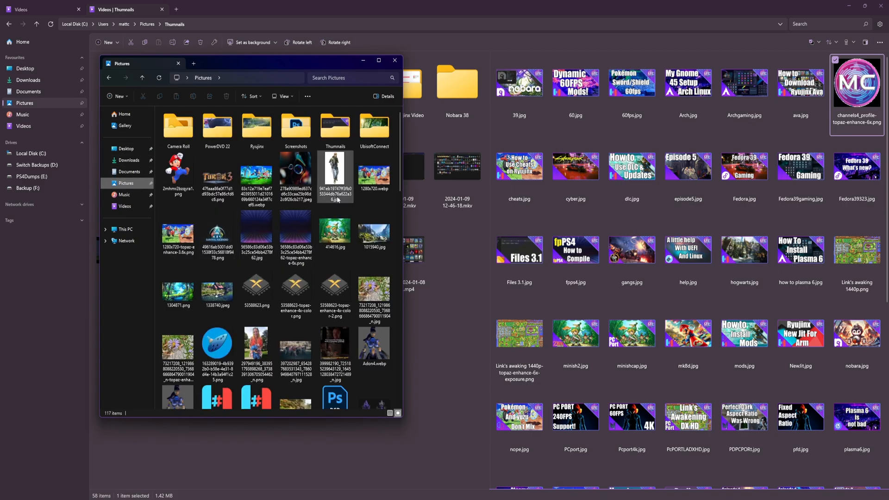
# Open the 58-item Thumbnails folder in File Explorer's Pictures window to compare previews.
pyautogui.click(335, 127)
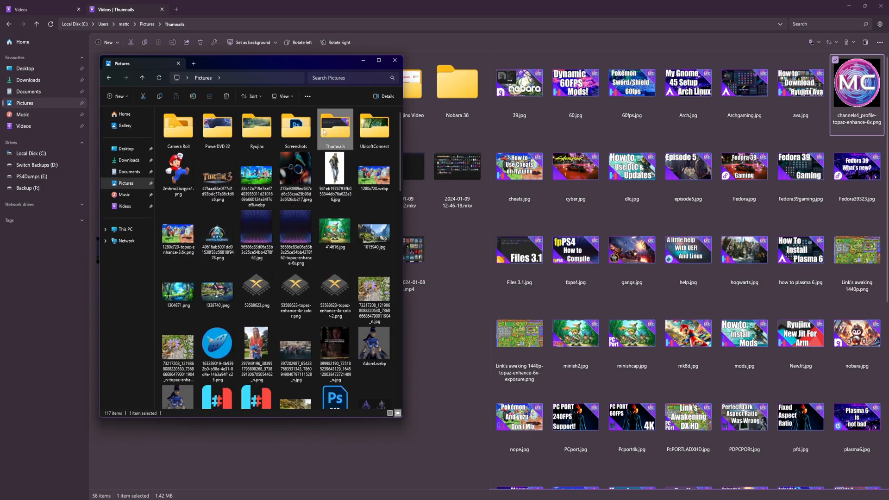
pyautogui.doubleClick(334, 128)
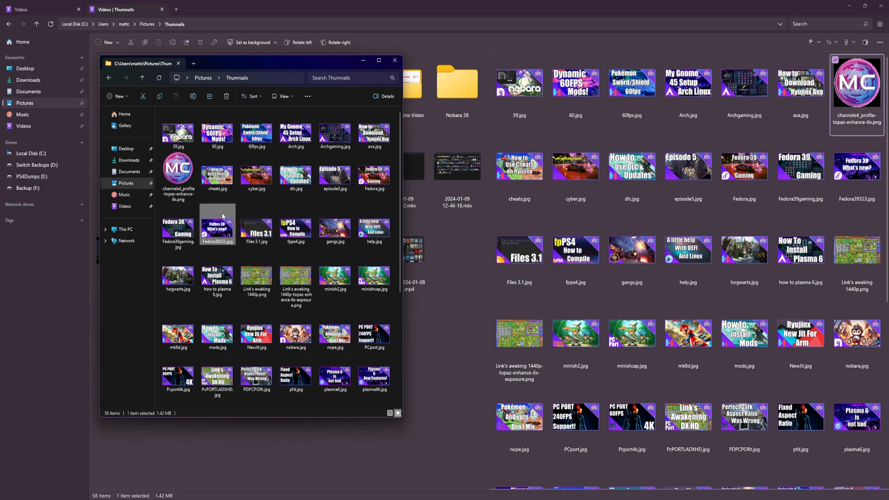
pyautogui.click(373, 273)
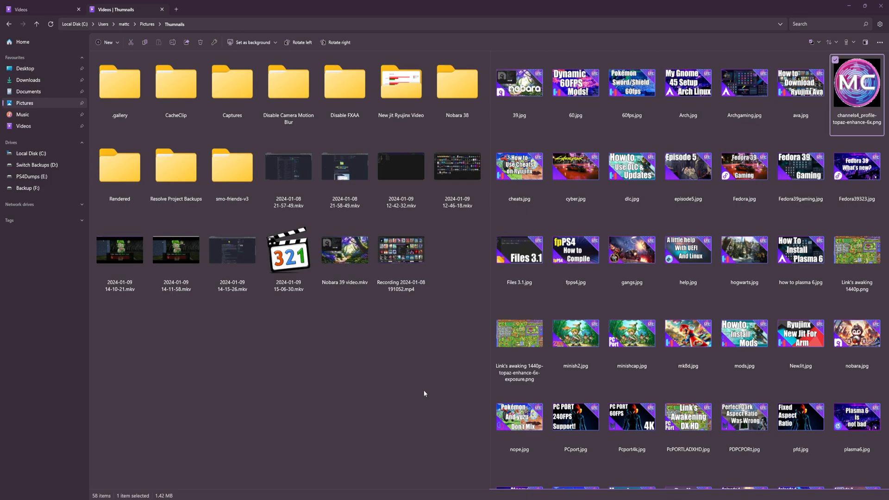
pyautogui.moveTo(353, 402)
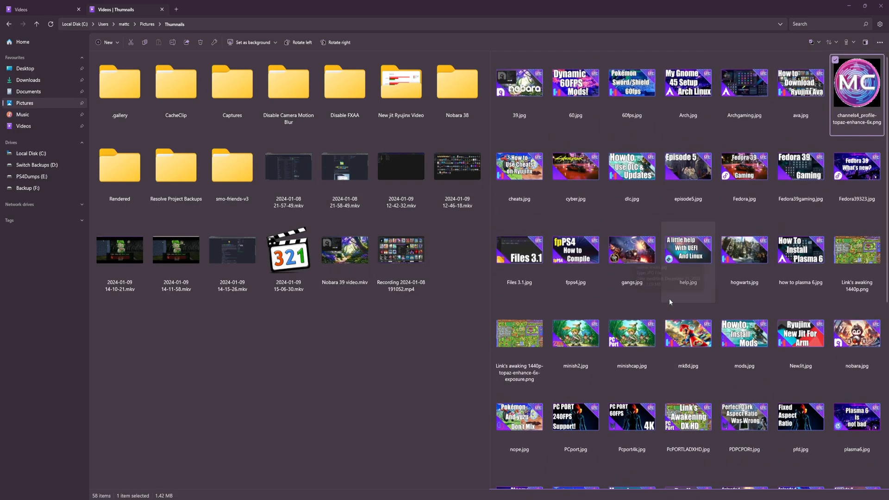
pyautogui.scroll(-3)
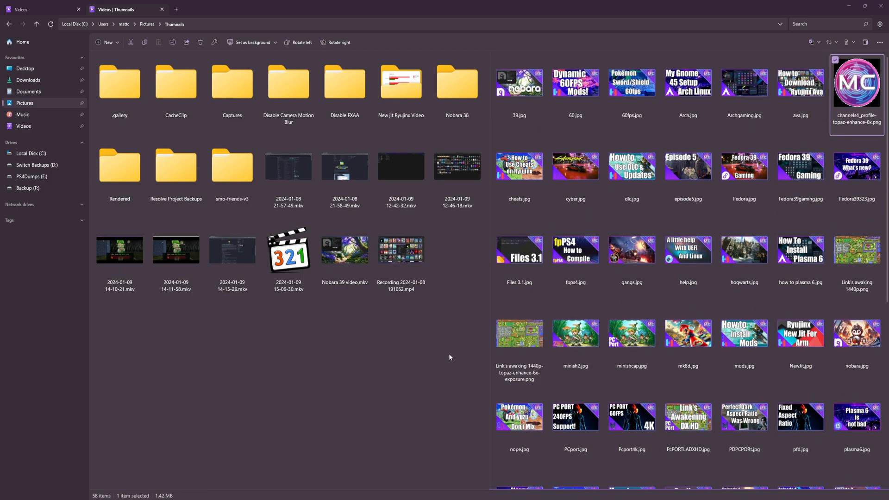
pyautogui.moveTo(429, 361)
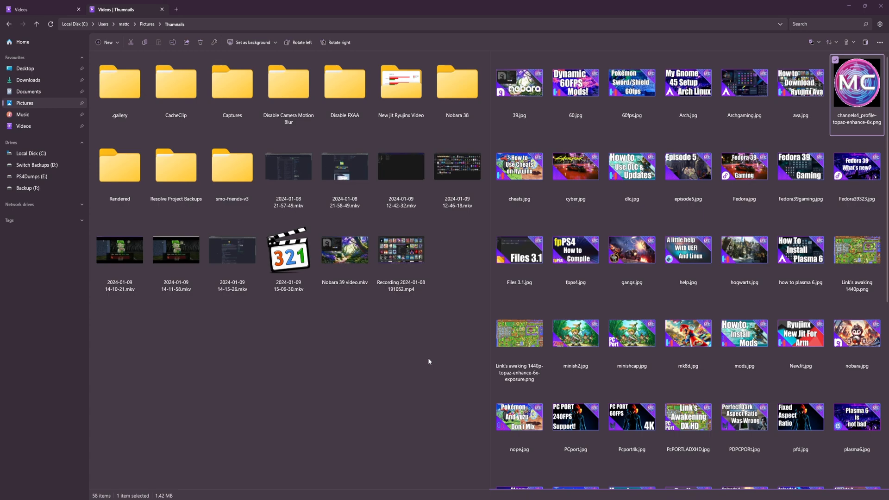
pyautogui.moveTo(414, 358)
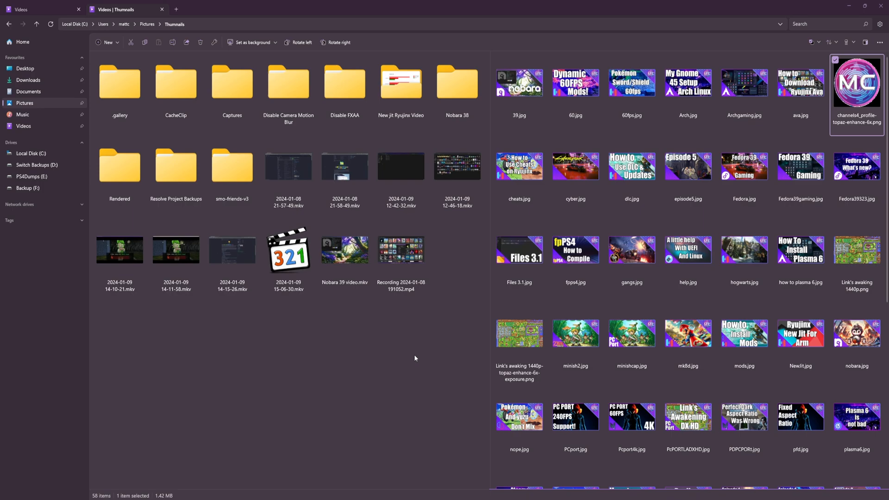
pyautogui.moveTo(309, 376)
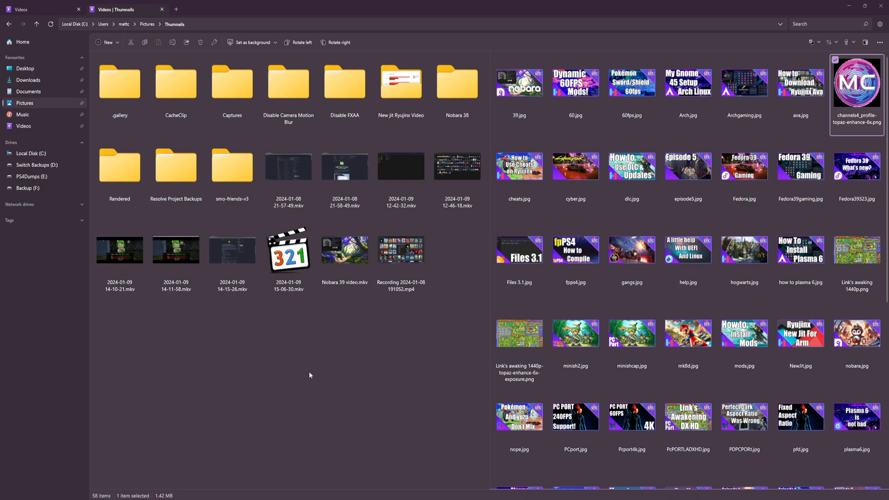
pyautogui.moveTo(357, 348)
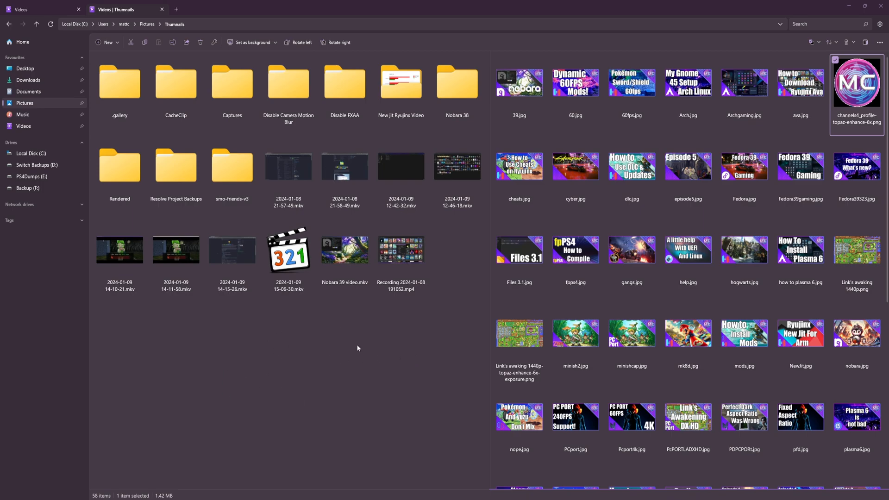
pyautogui.moveTo(183, 366)
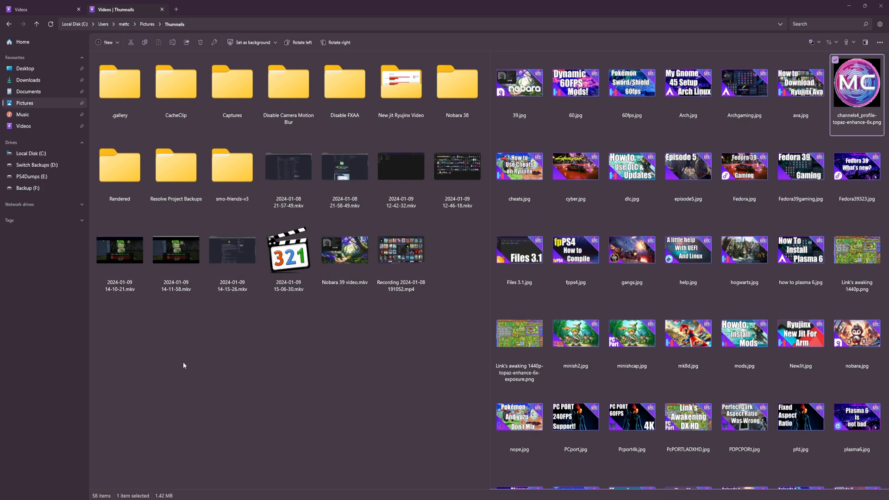
pyautogui.moveTo(356, 389)
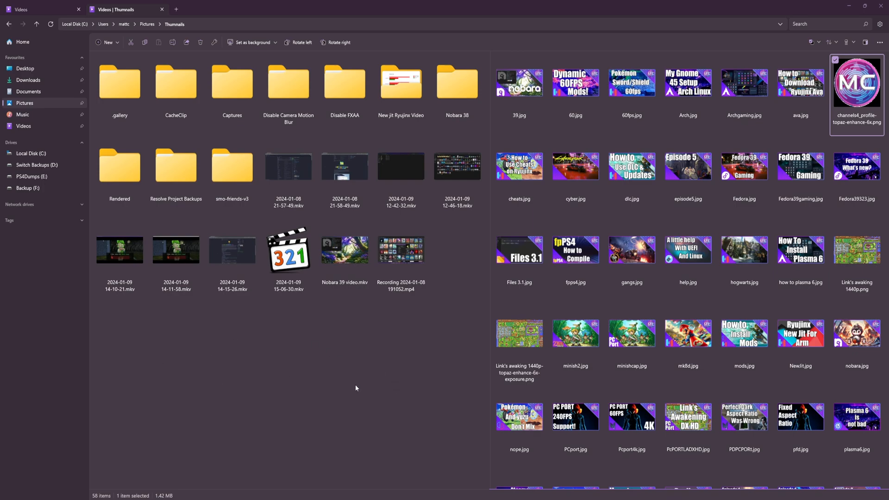
pyautogui.moveTo(265, 337)
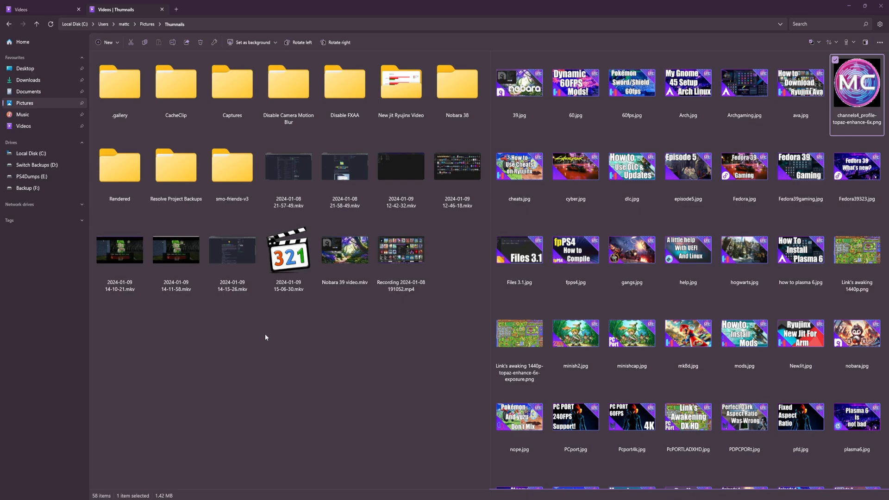